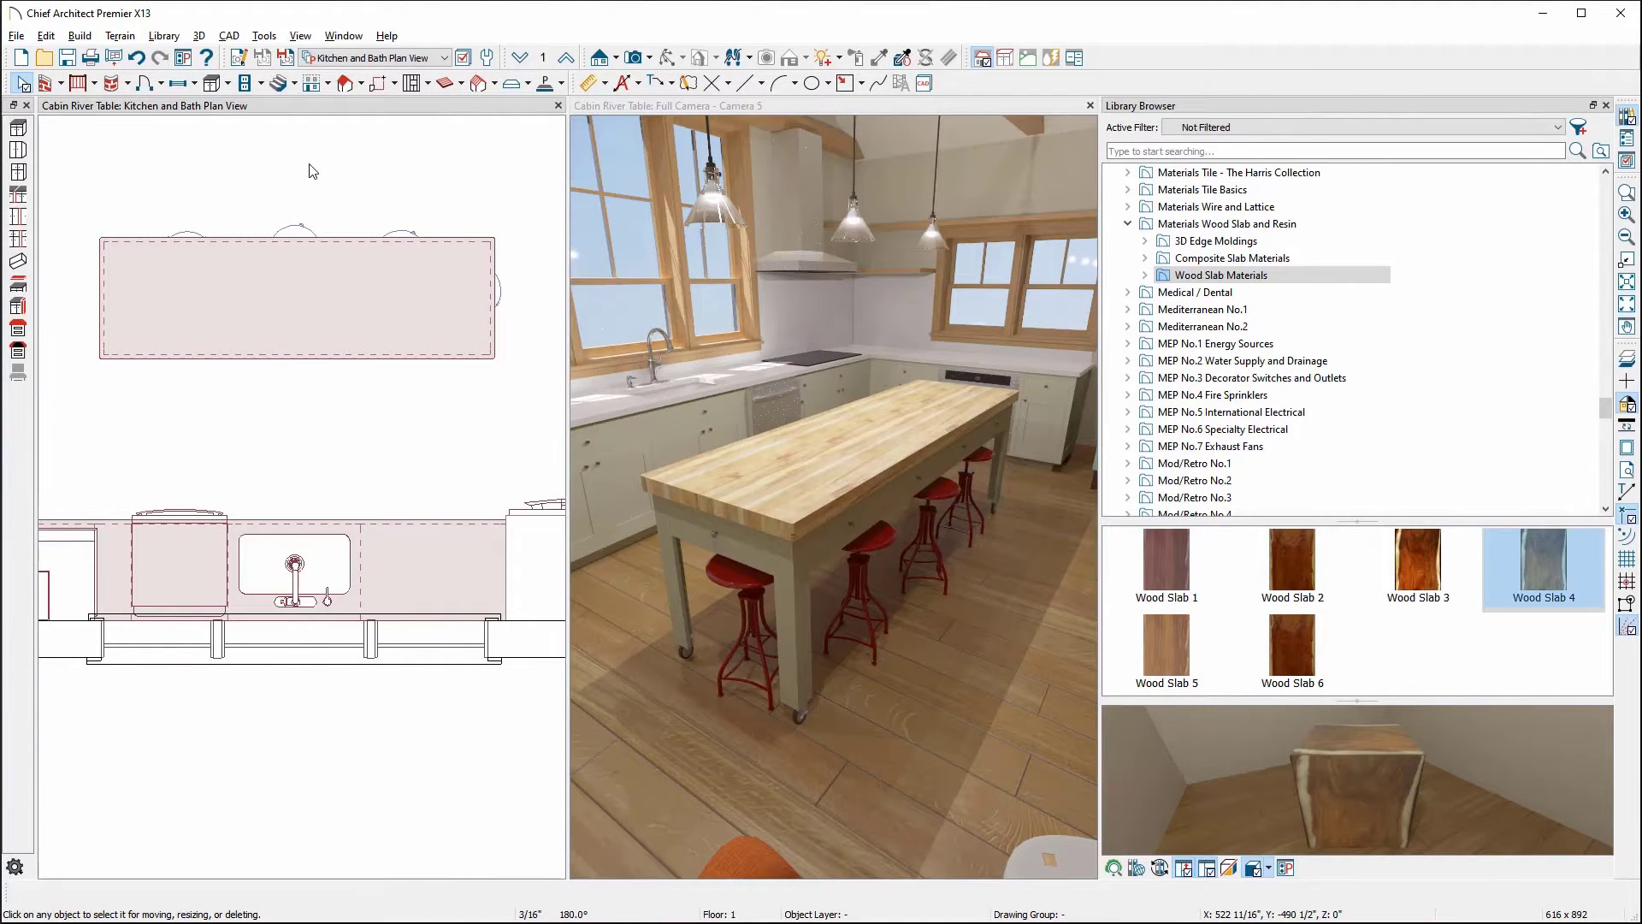
# Draw a Custom Countertop from the cabinet tools covering the kitchen island
pyautogui.click(213, 83)
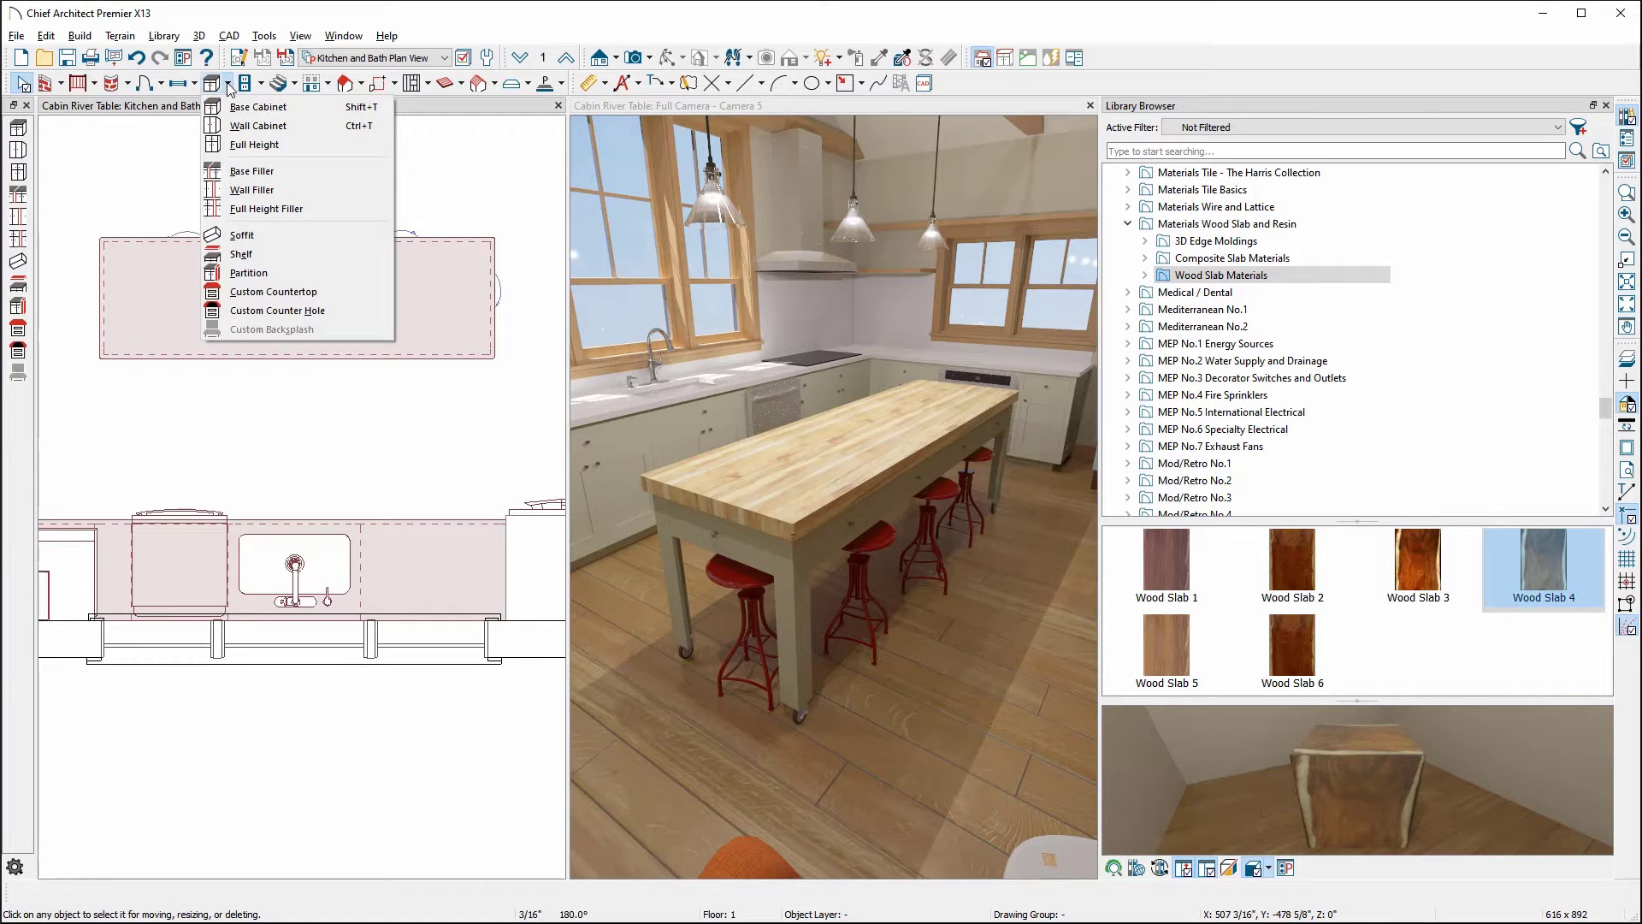
pyautogui.moveTo(297, 291)
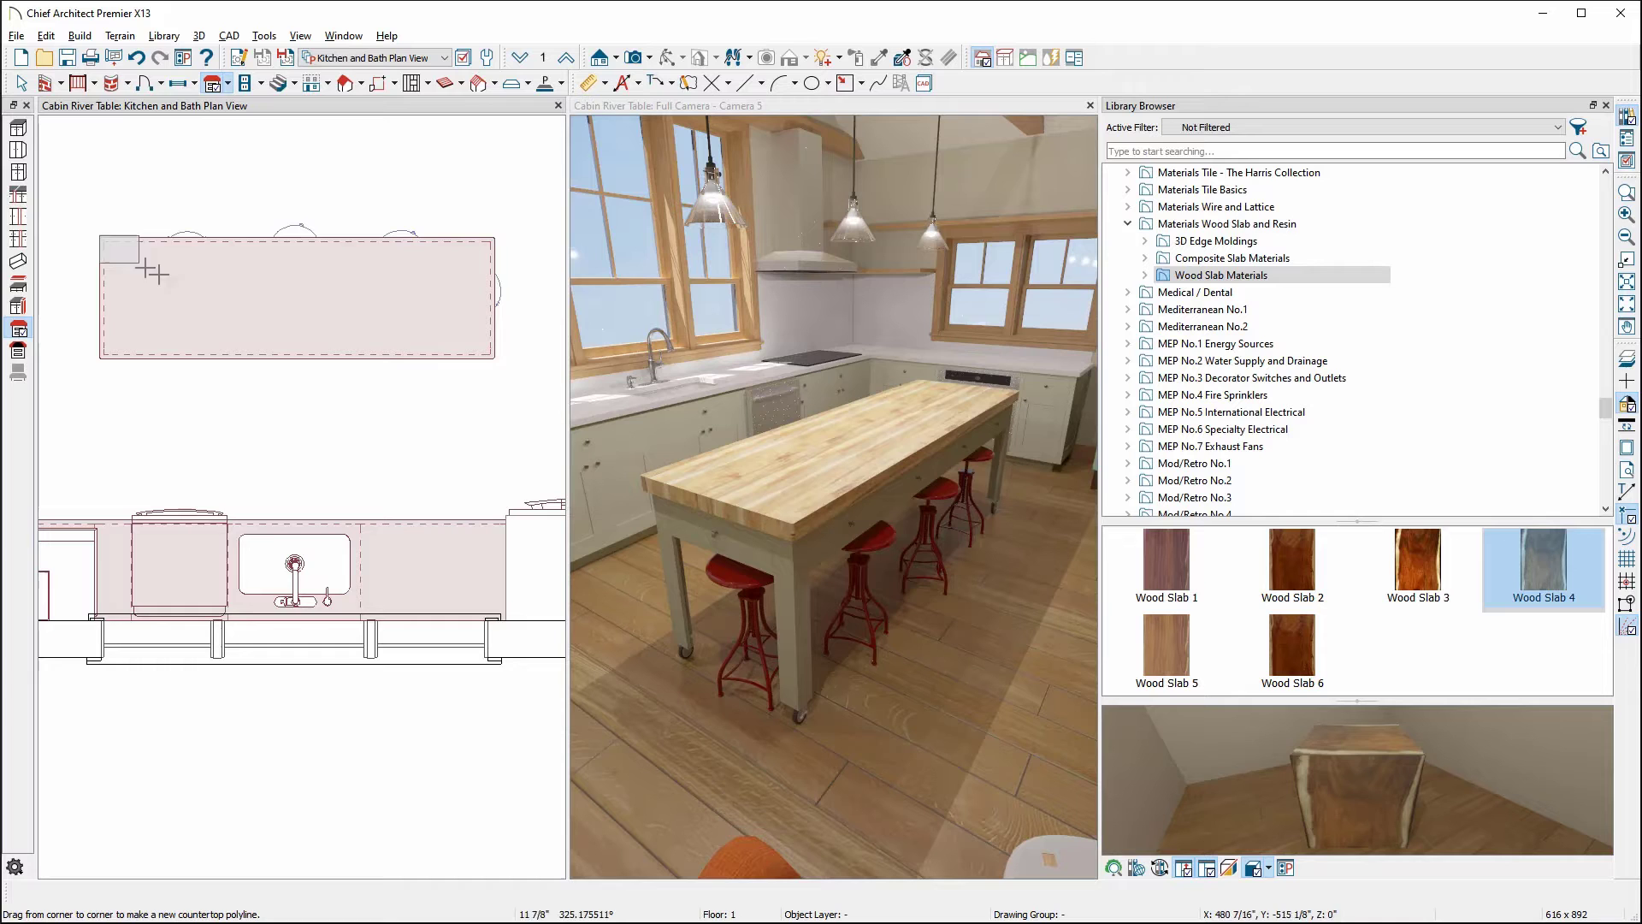
pyautogui.click(295, 295)
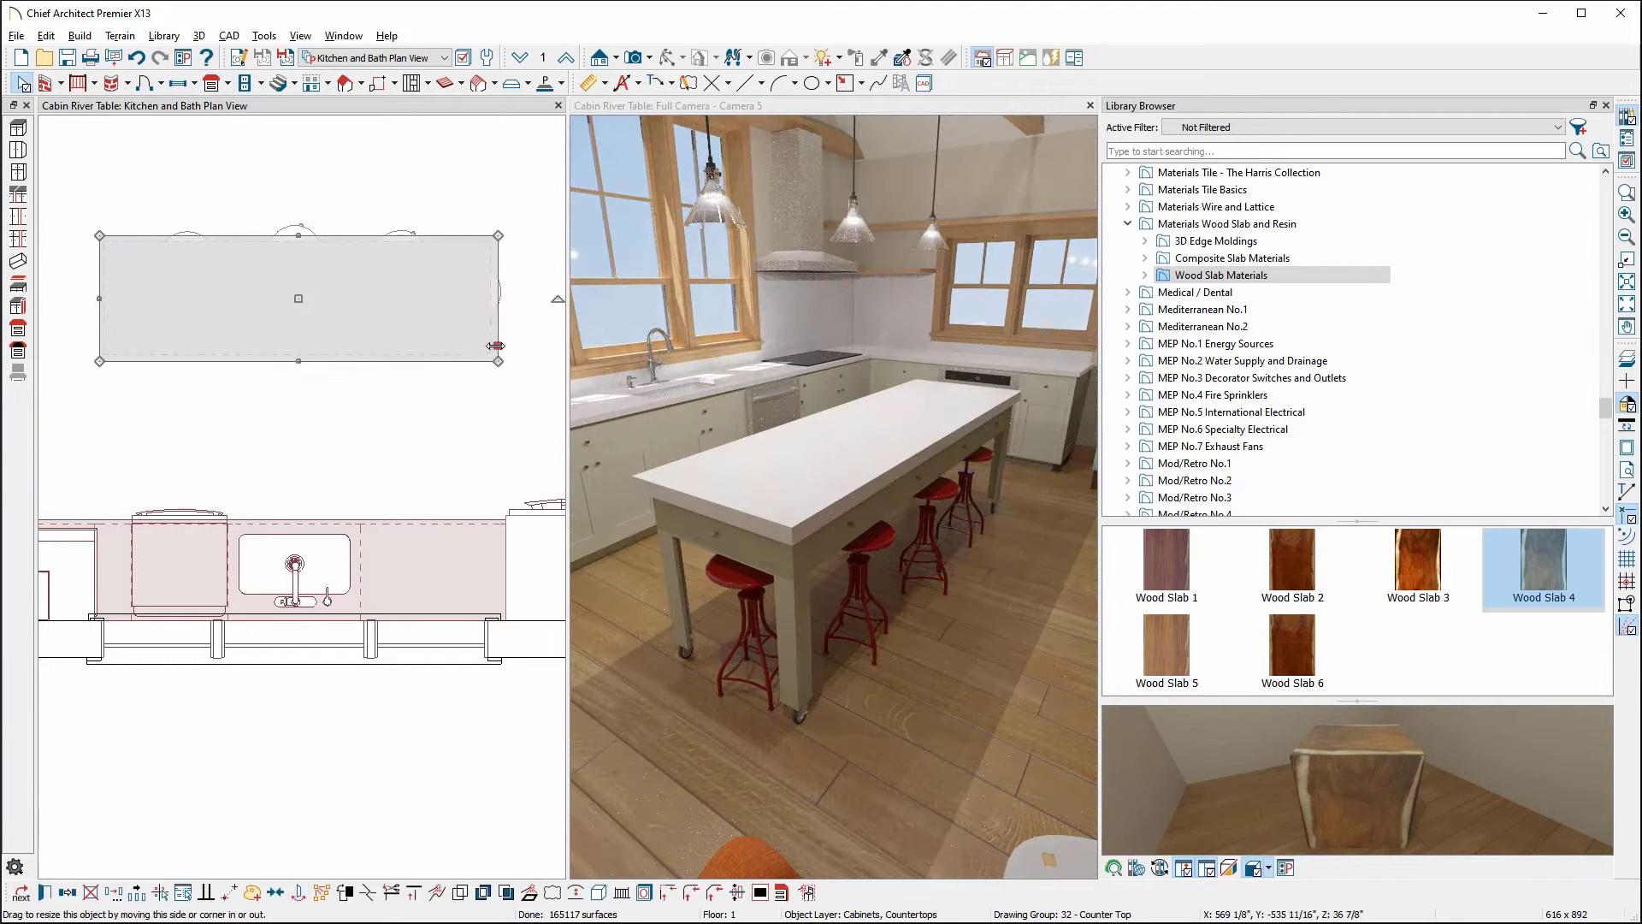
pyautogui.moveTo(372, 891)
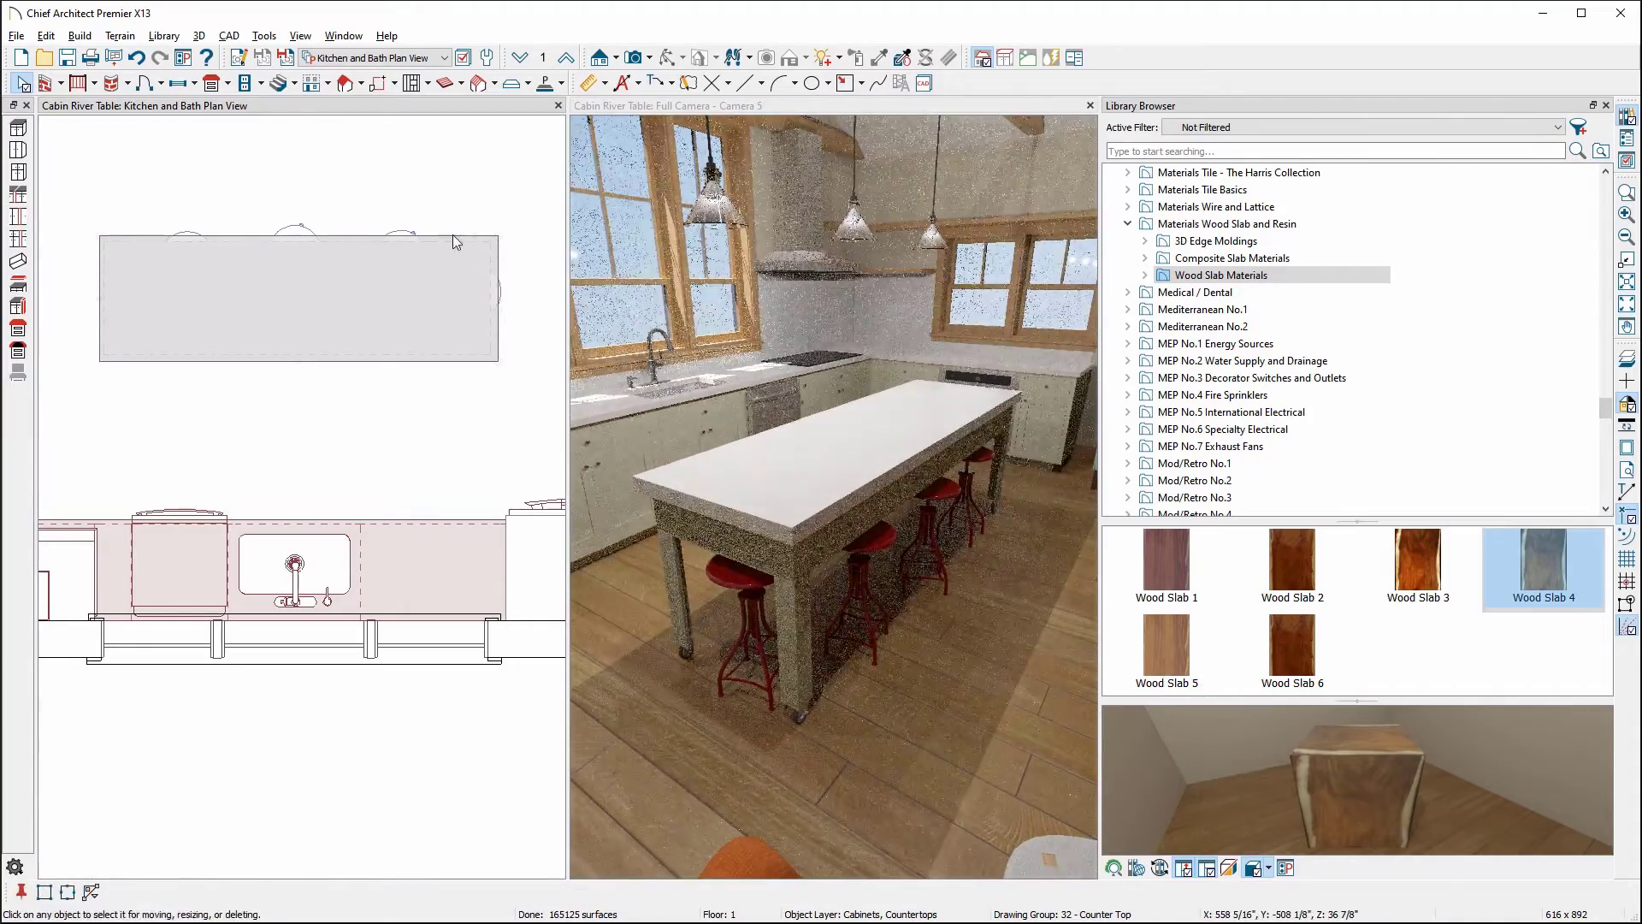
pyautogui.click(299, 297)
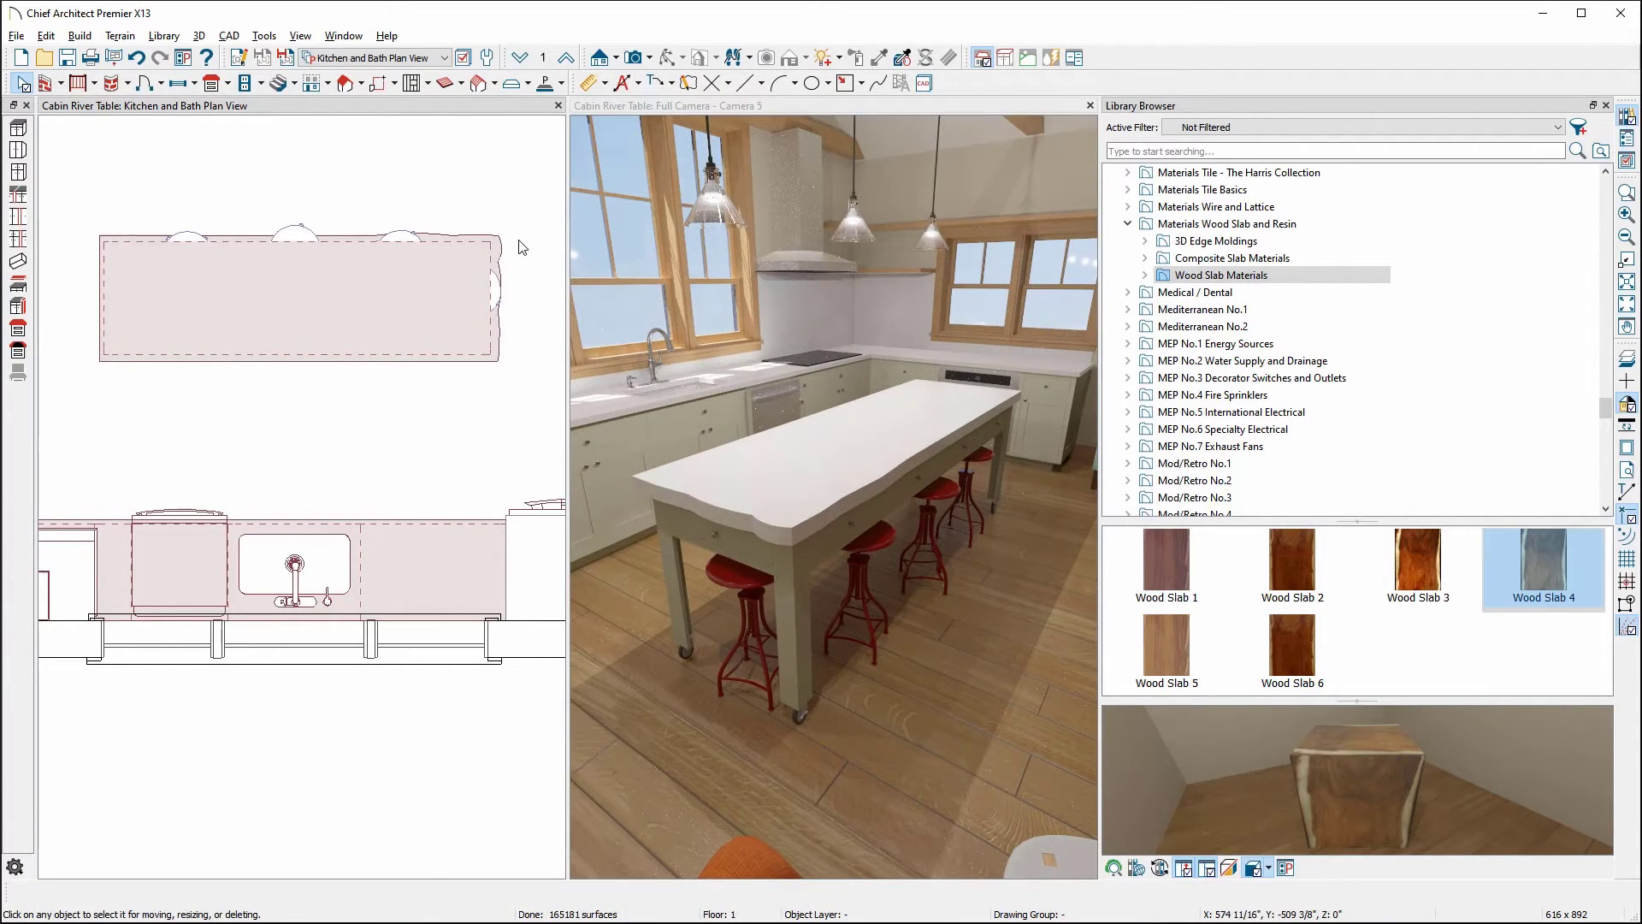
pyautogui.moveTo(505, 249)
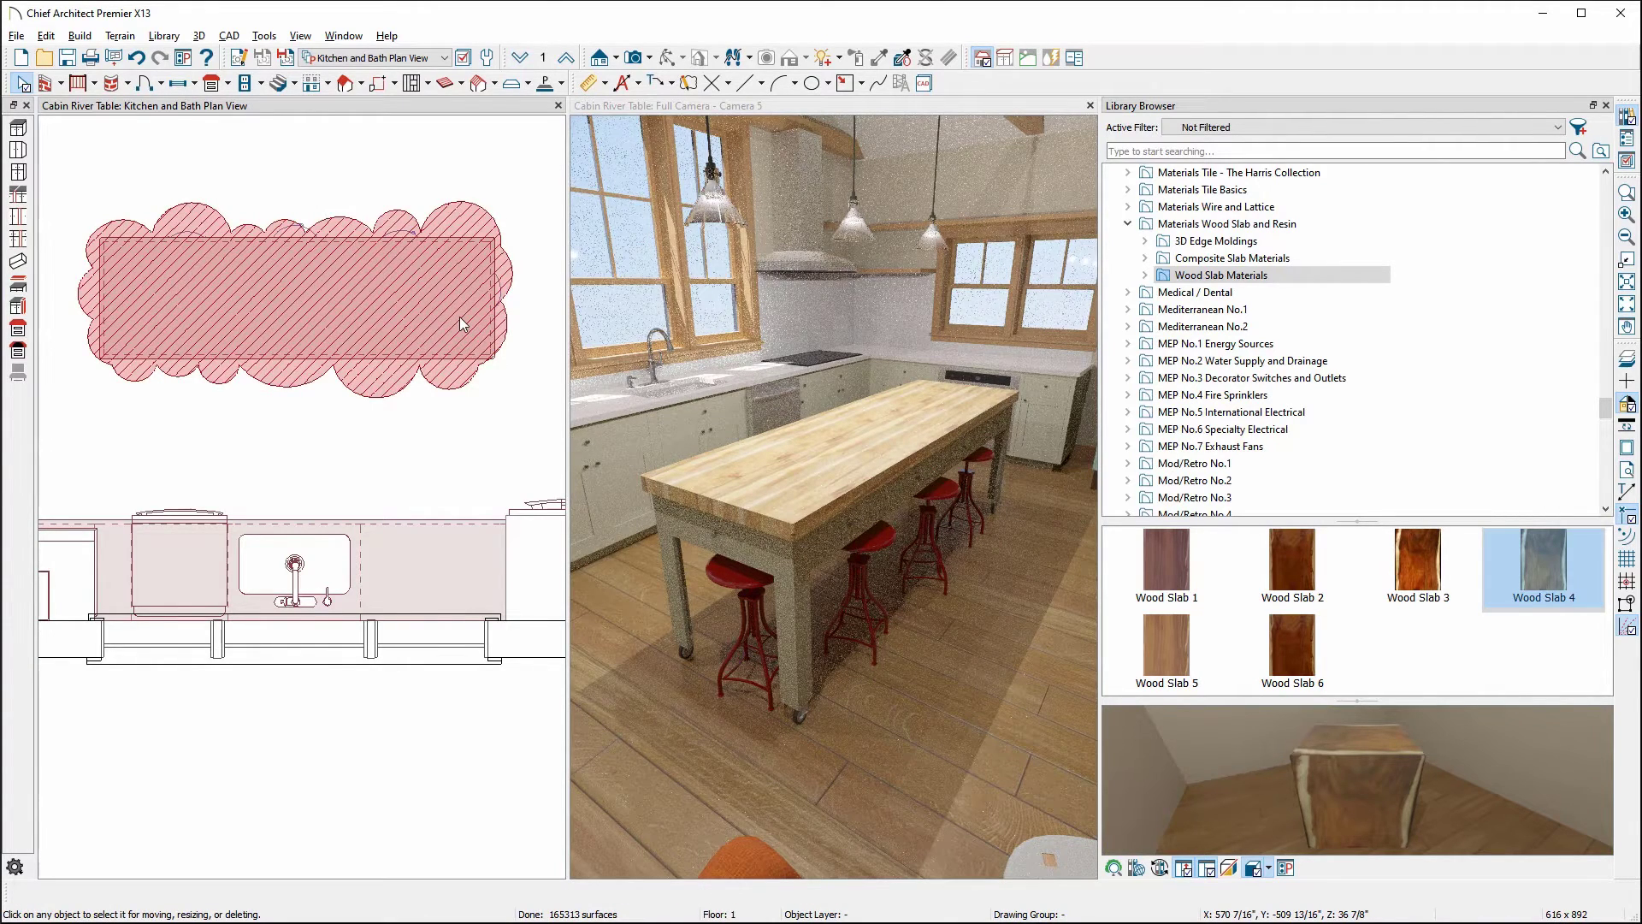
# Draw a Revision Cloud from the CAD tools around the island and select it
pyautogui.click(529, 202)
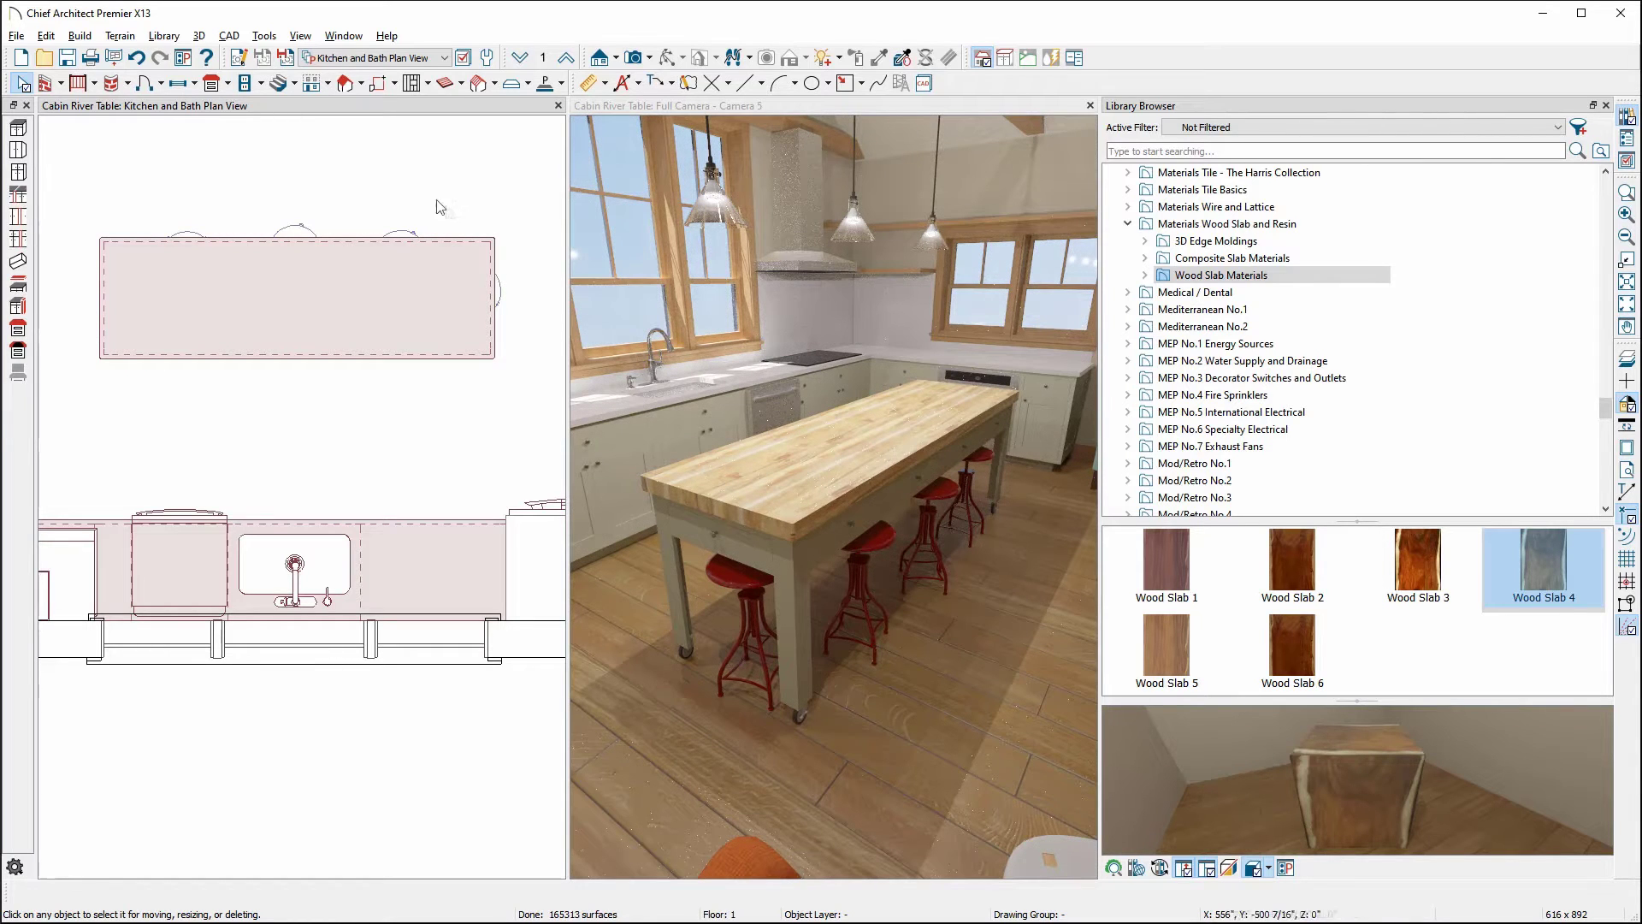
pyautogui.click(229, 35)
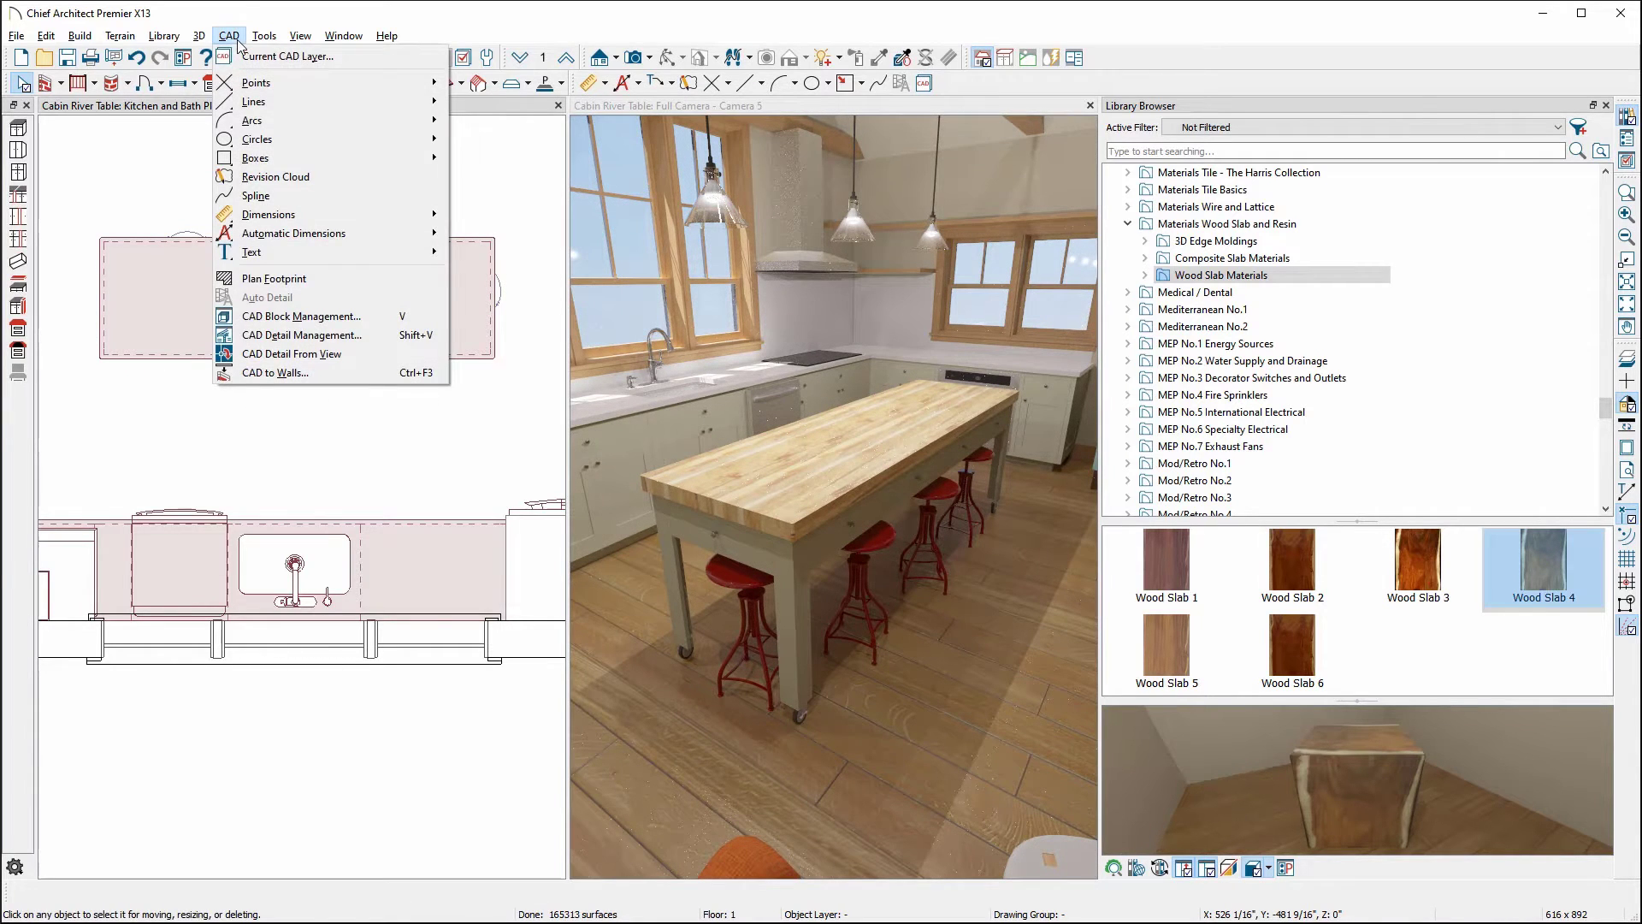
pyautogui.click(275, 176)
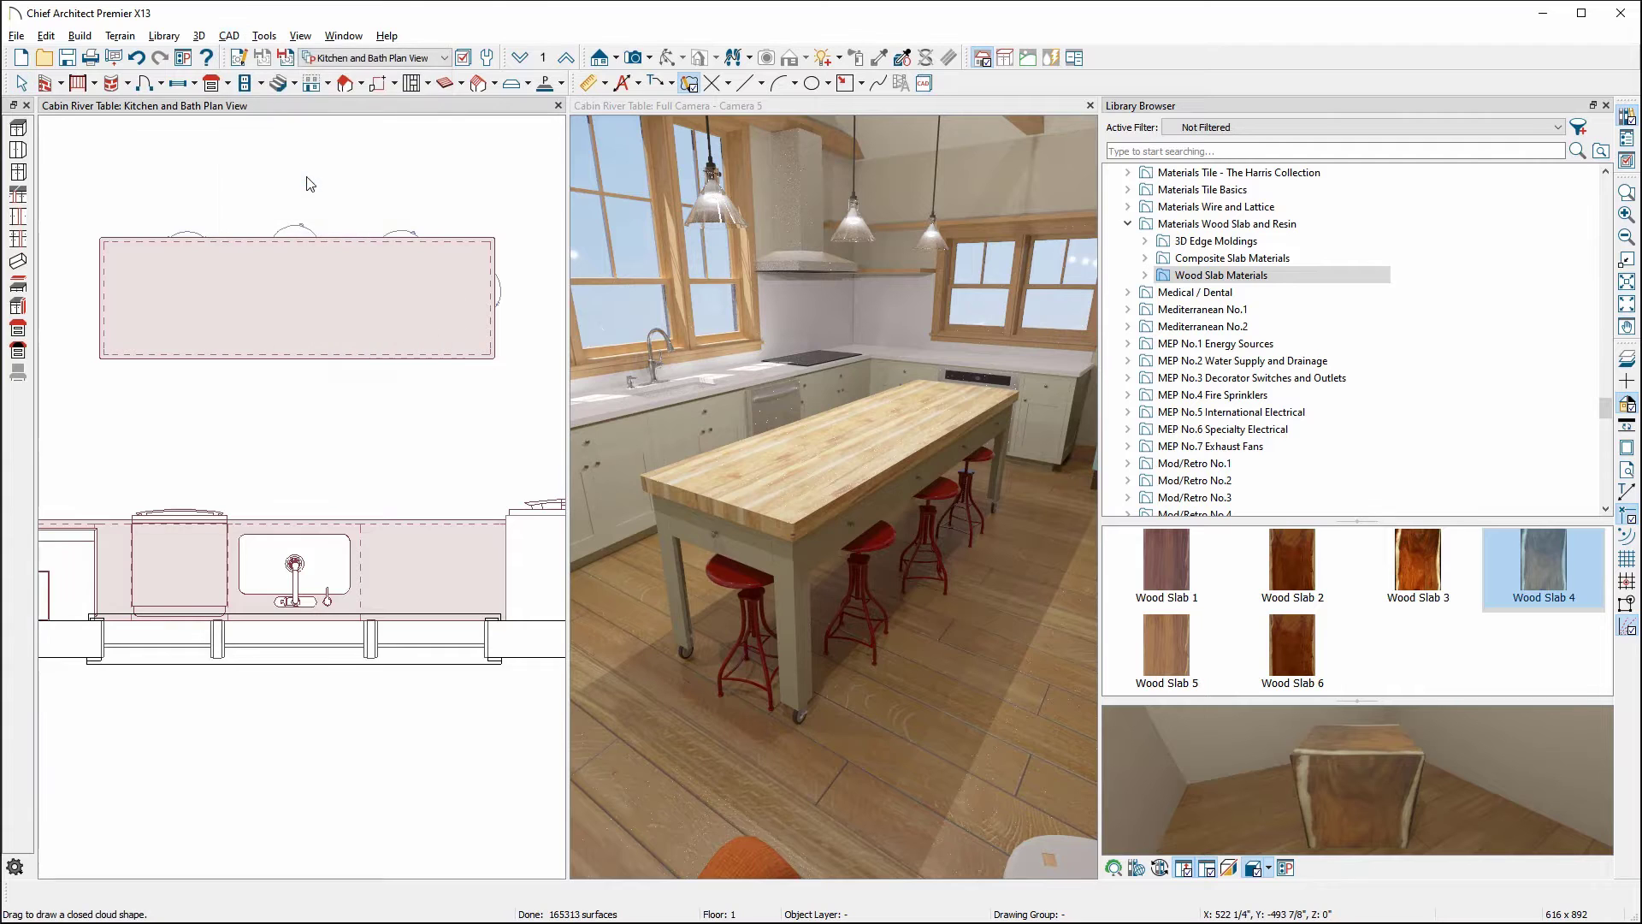
pyautogui.moveTo(102, 239)
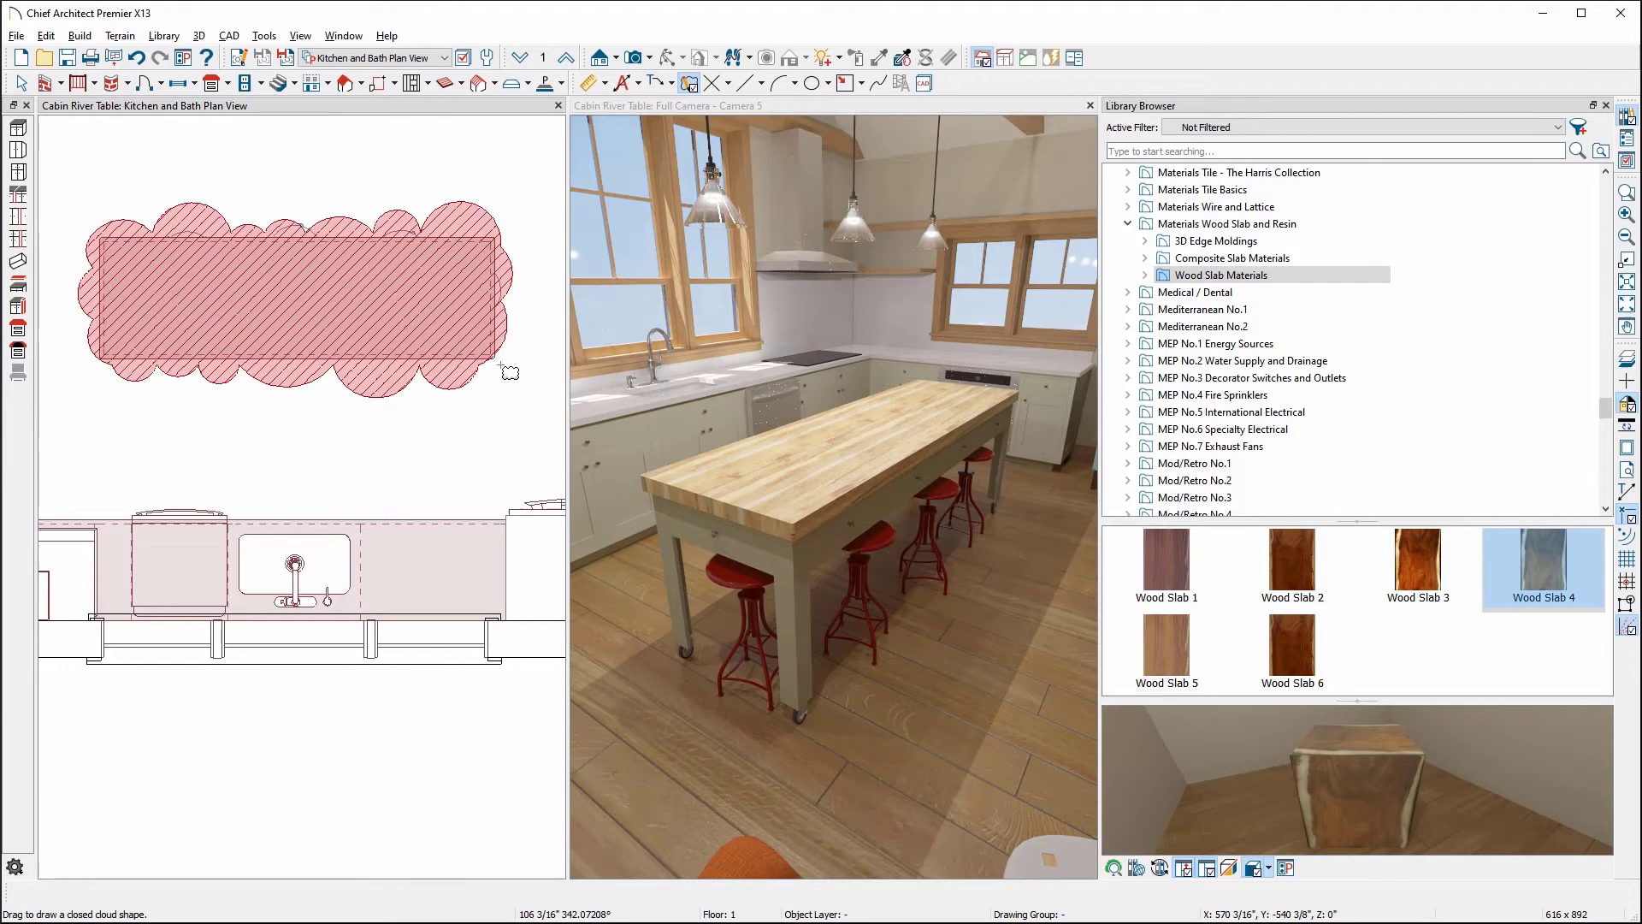
pyautogui.click(473, 382)
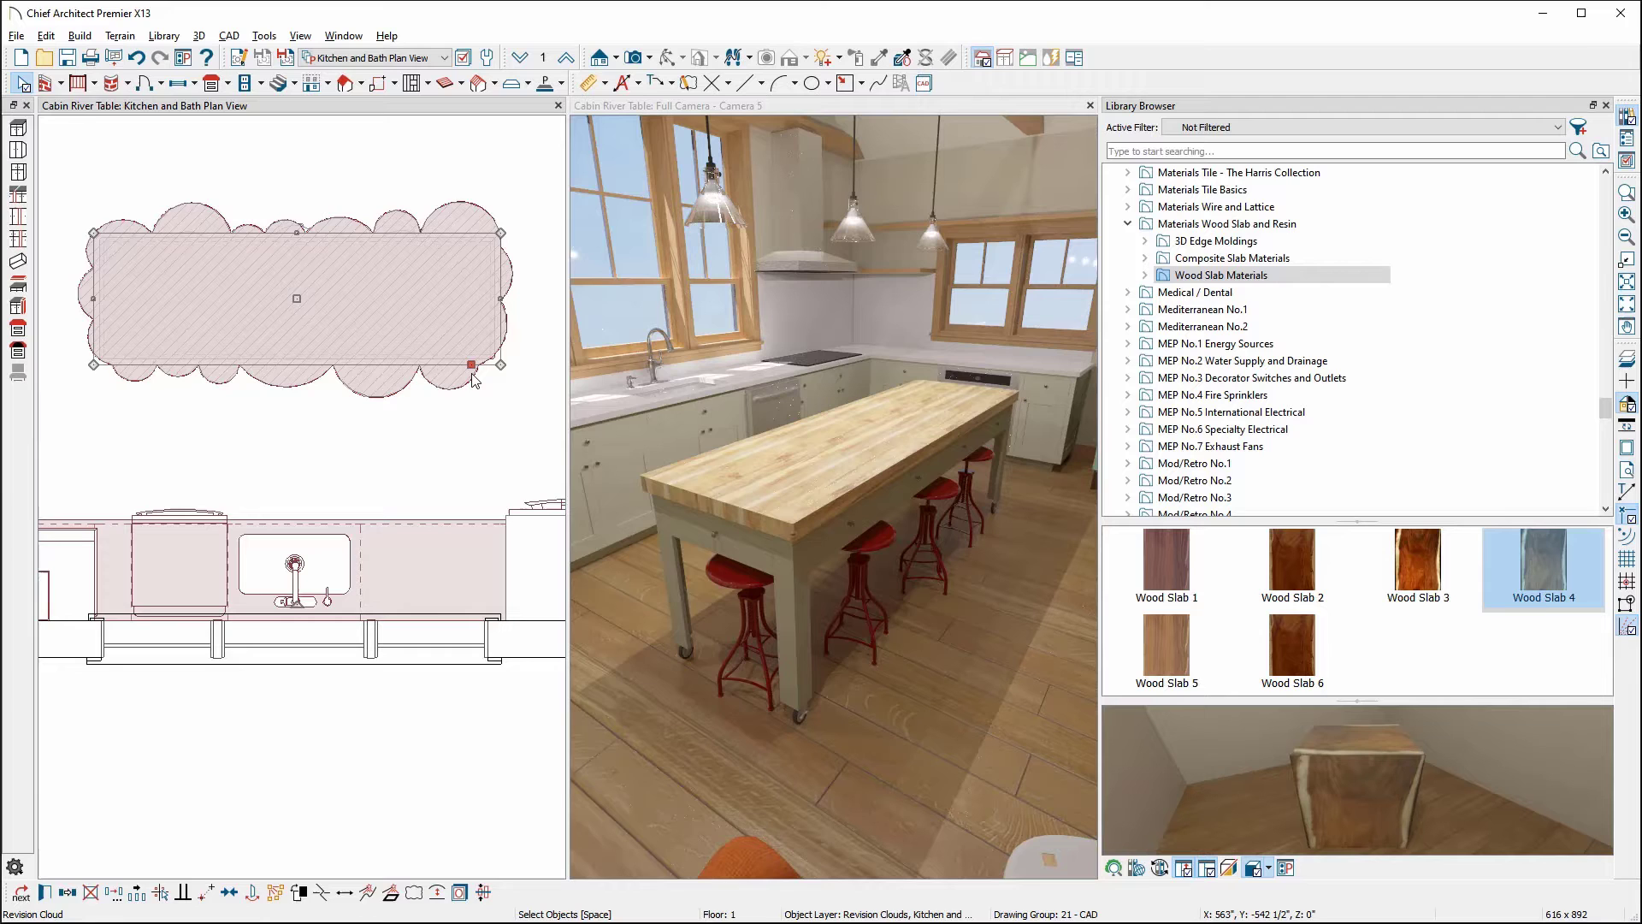
# Reduce the cloud's bulge in its specification so it hugs the island as a gentle wavy outline
pyautogui.rightClick(470, 365)
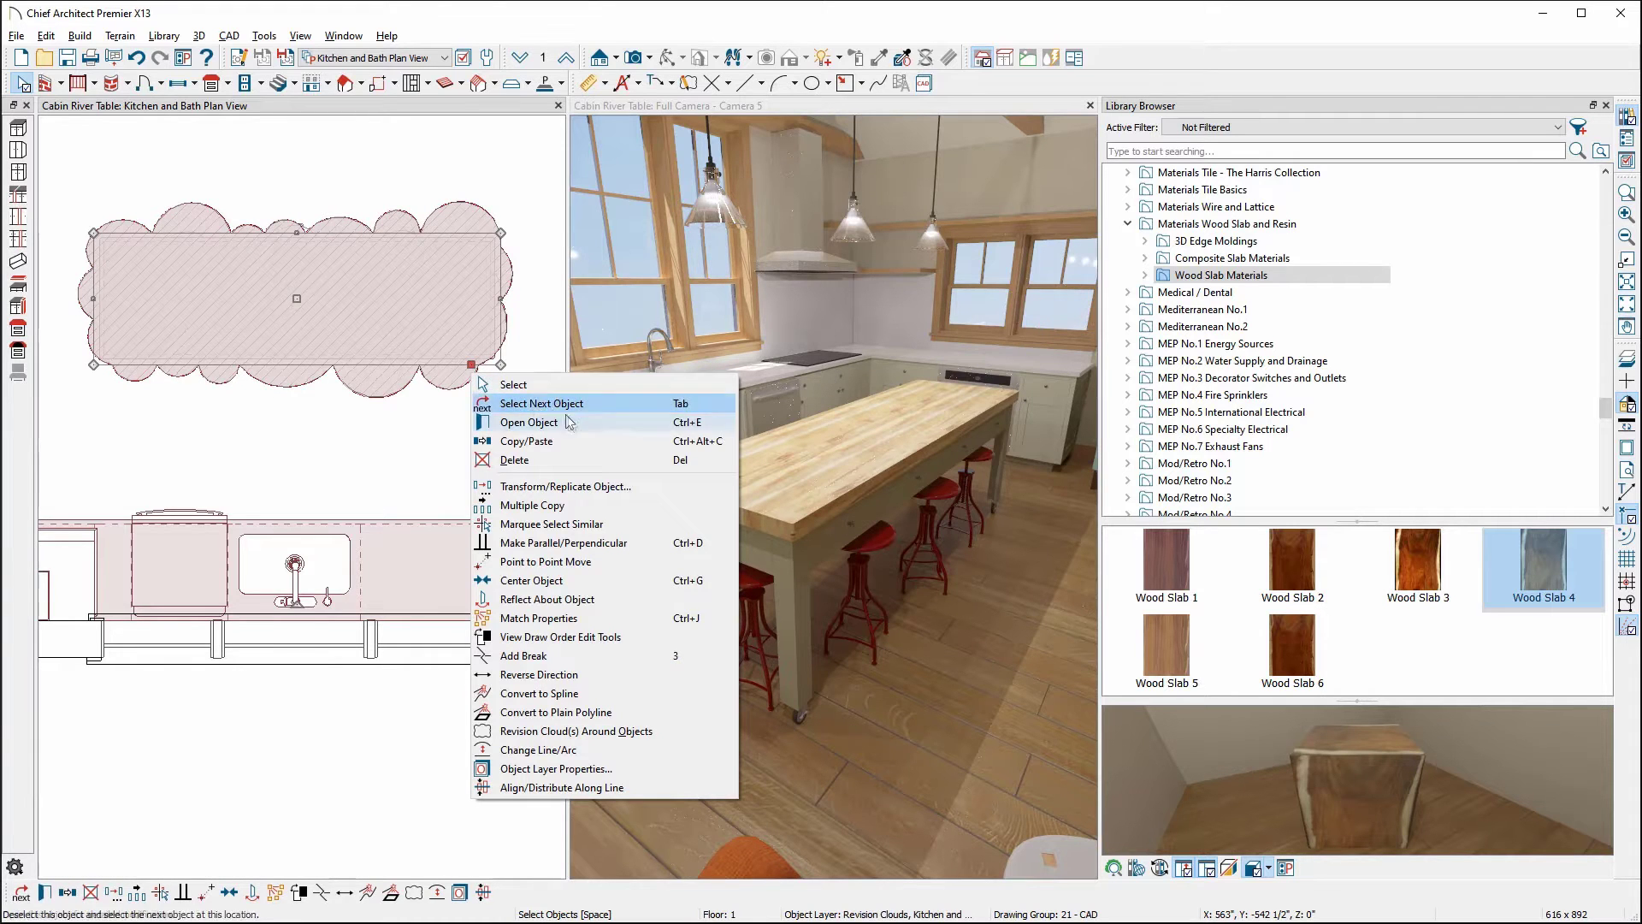
pyautogui.click(528, 422)
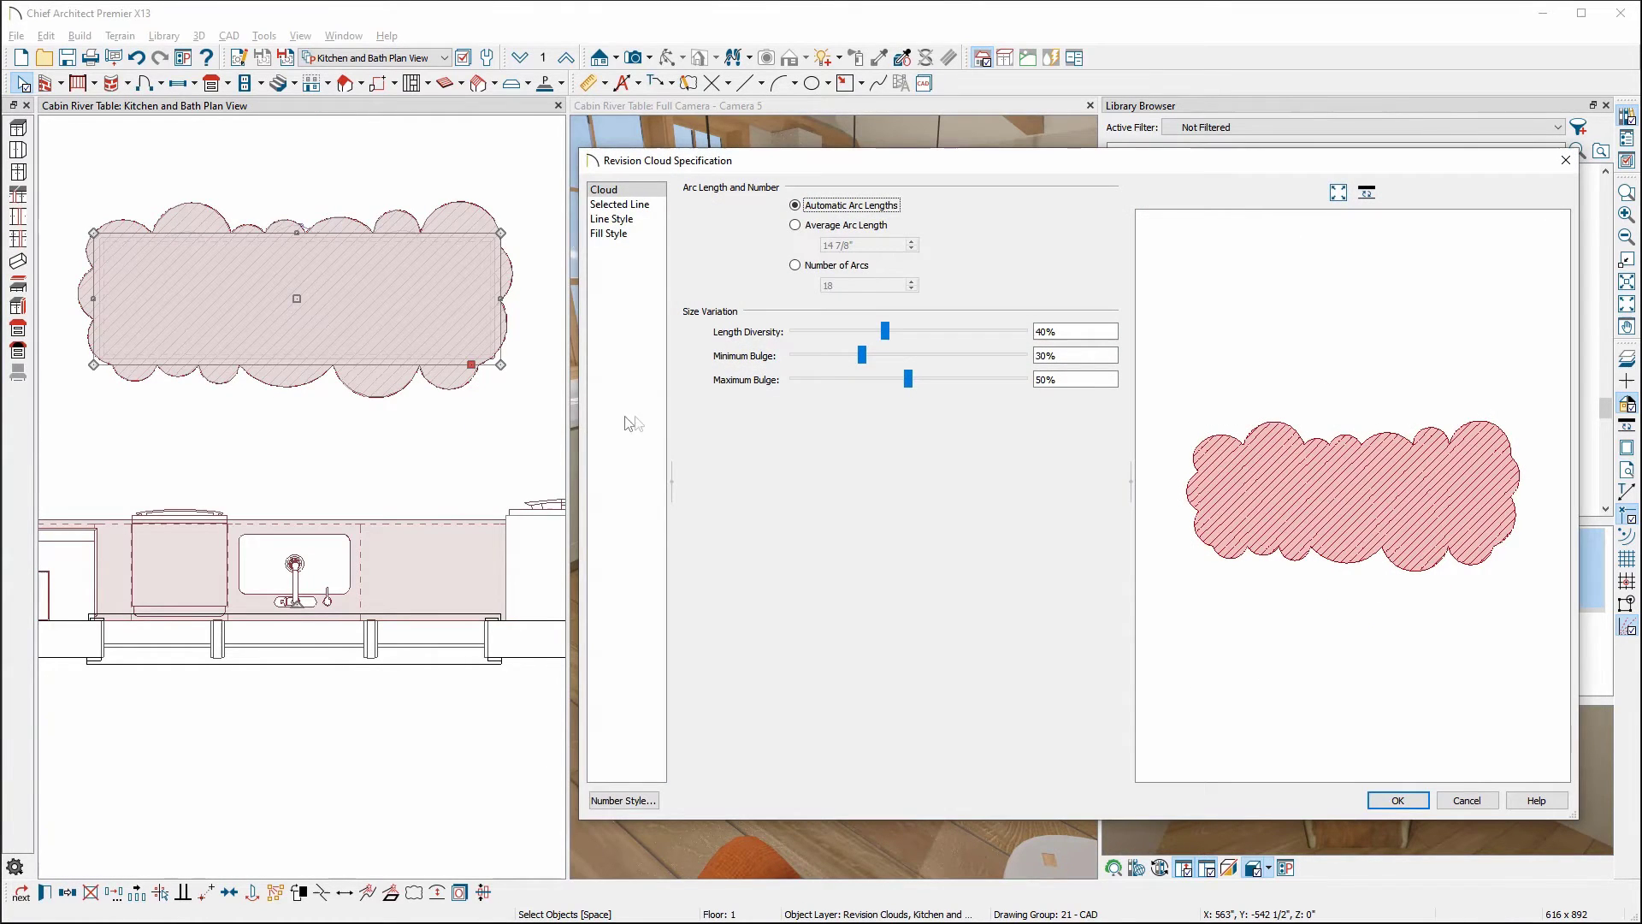
pyautogui.tripleClick(1073, 379)
pyautogui.write('15')
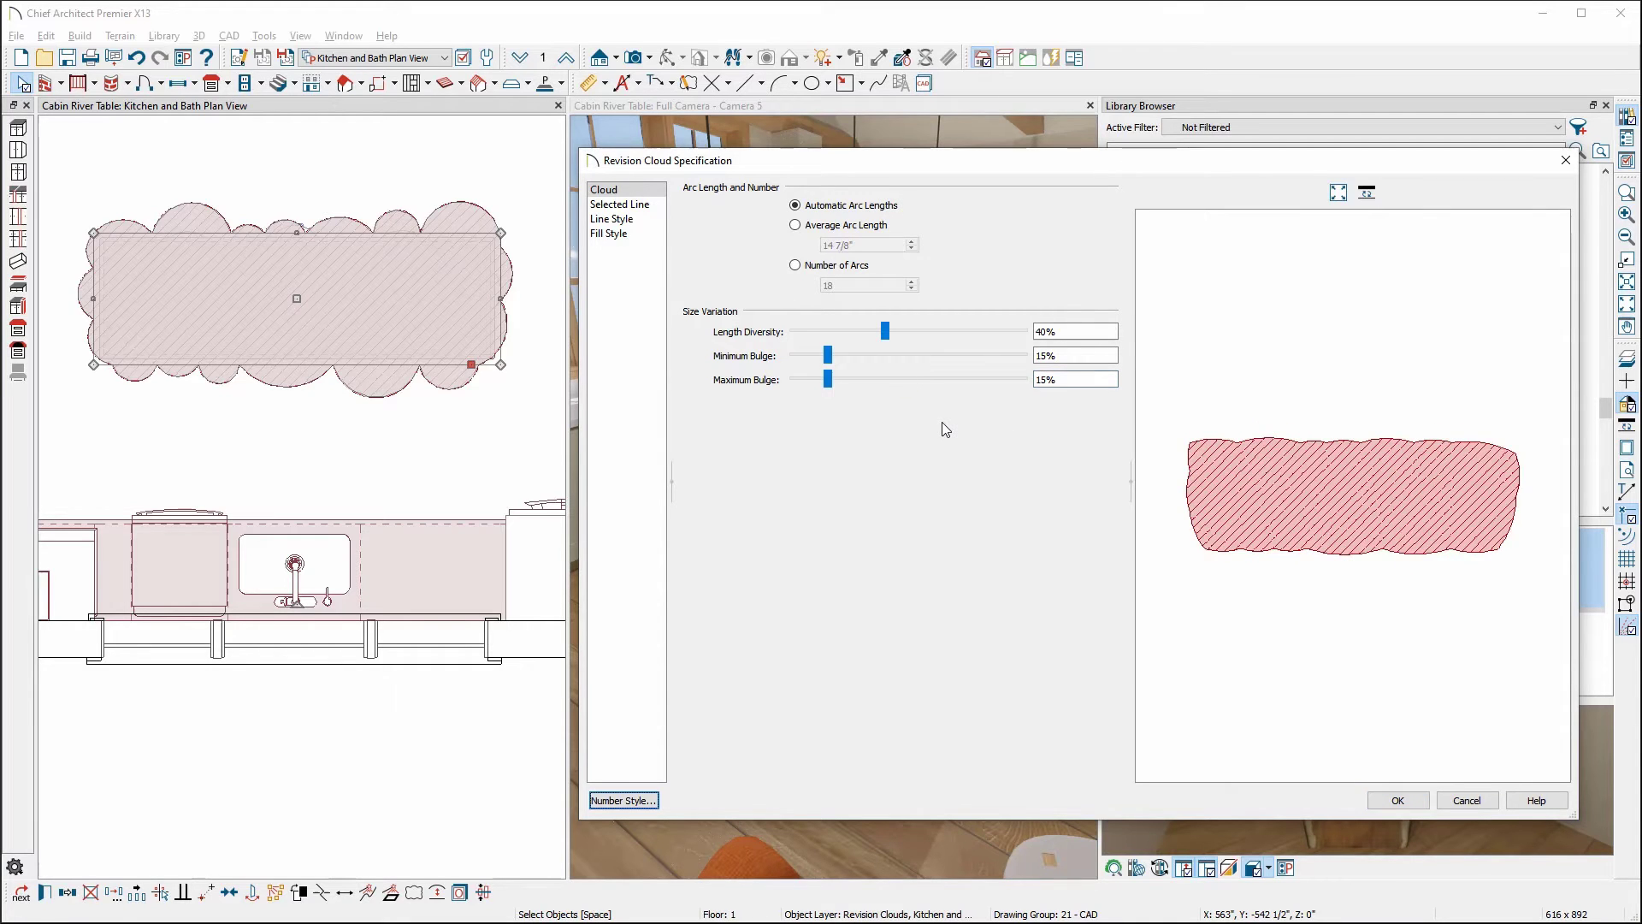
pyautogui.moveTo(976, 475)
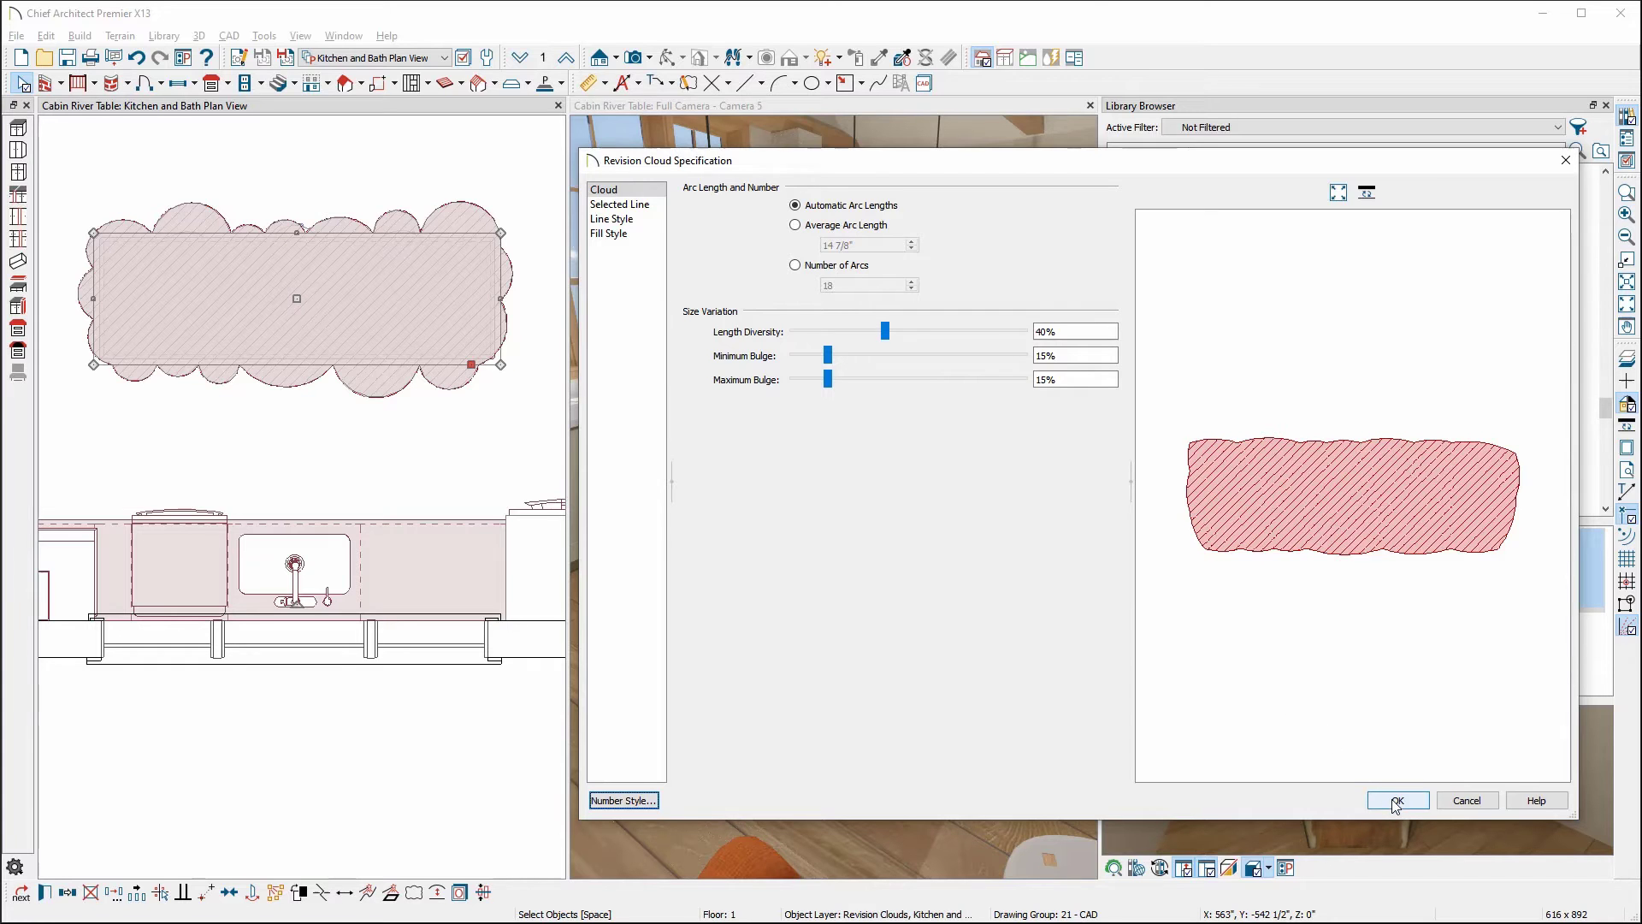
pyautogui.click(1396, 801)
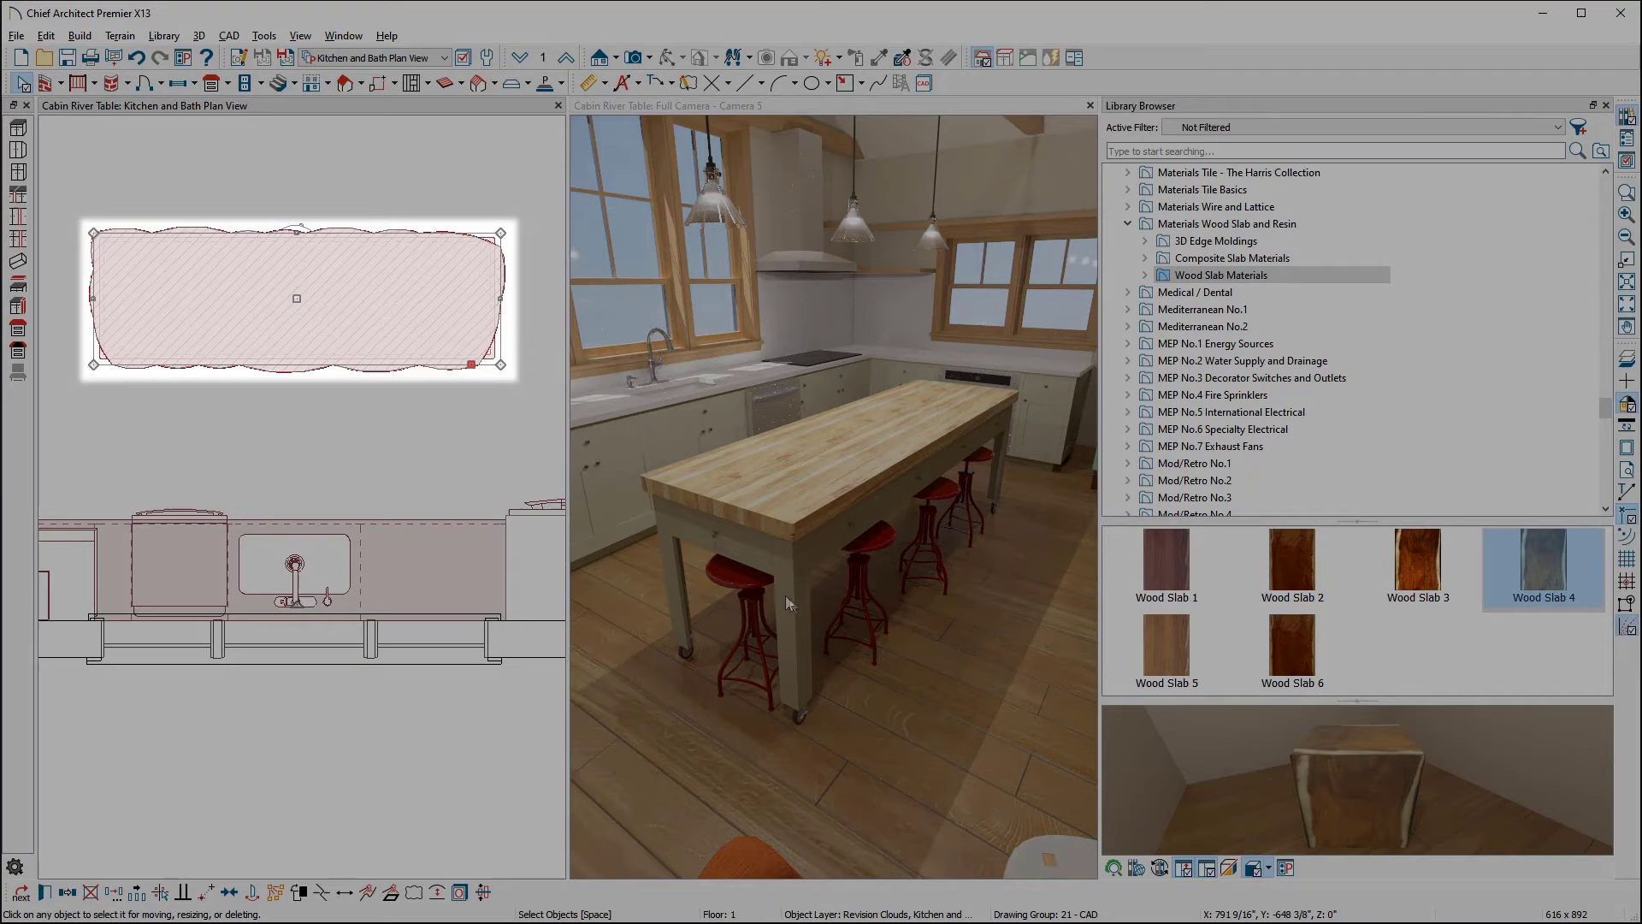
pyautogui.moveTo(690, 629)
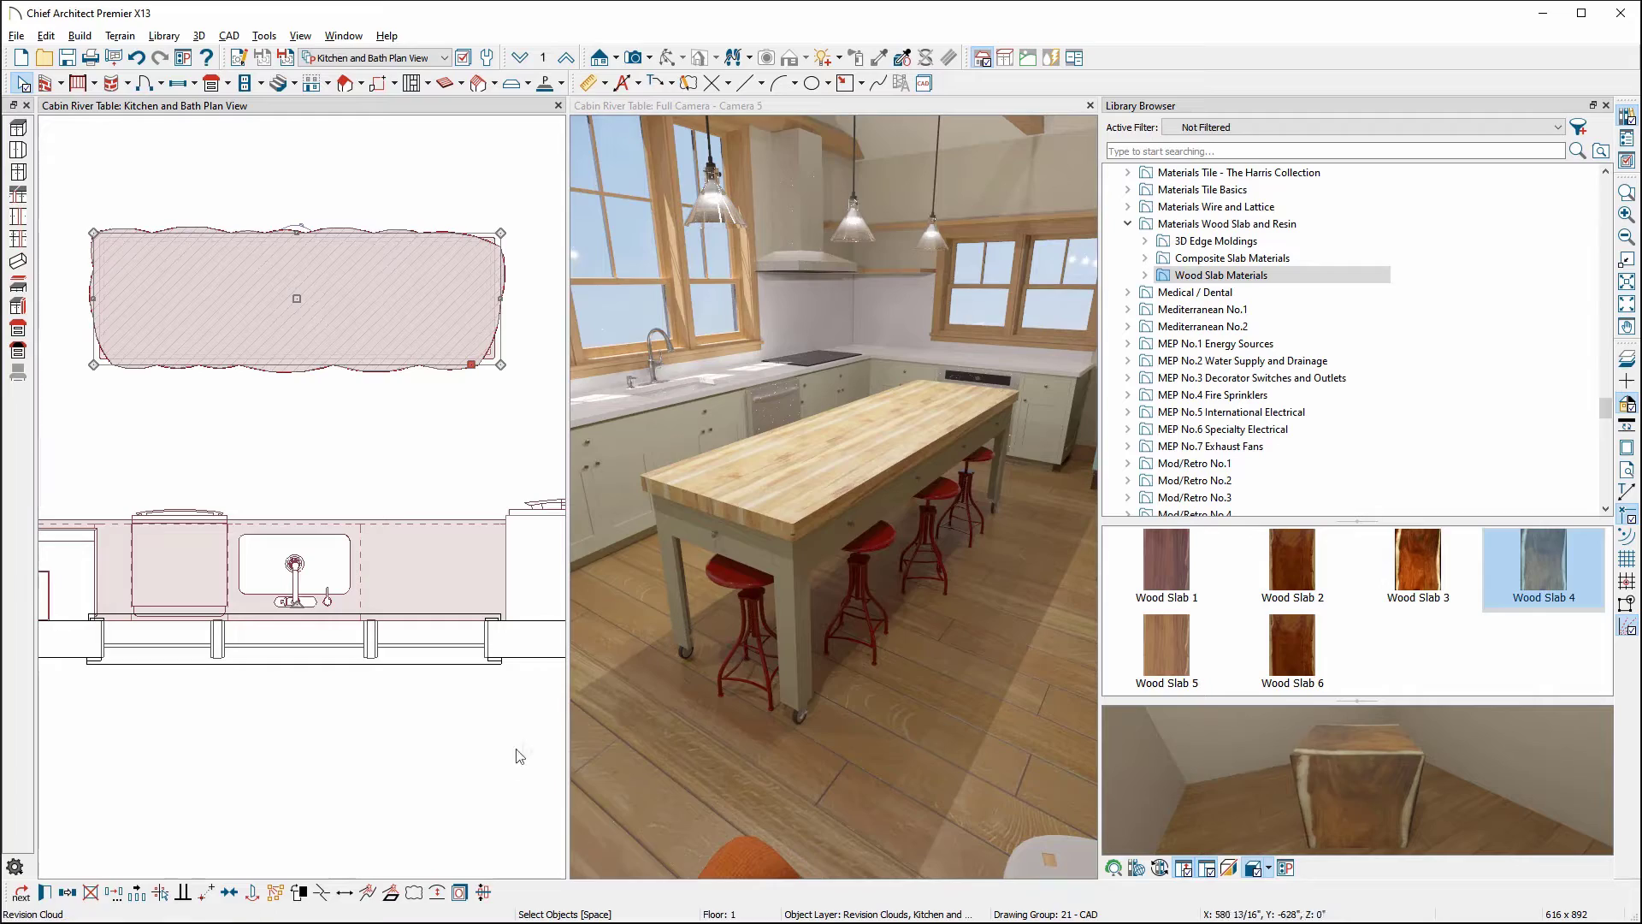
pyautogui.moveTo(391, 892)
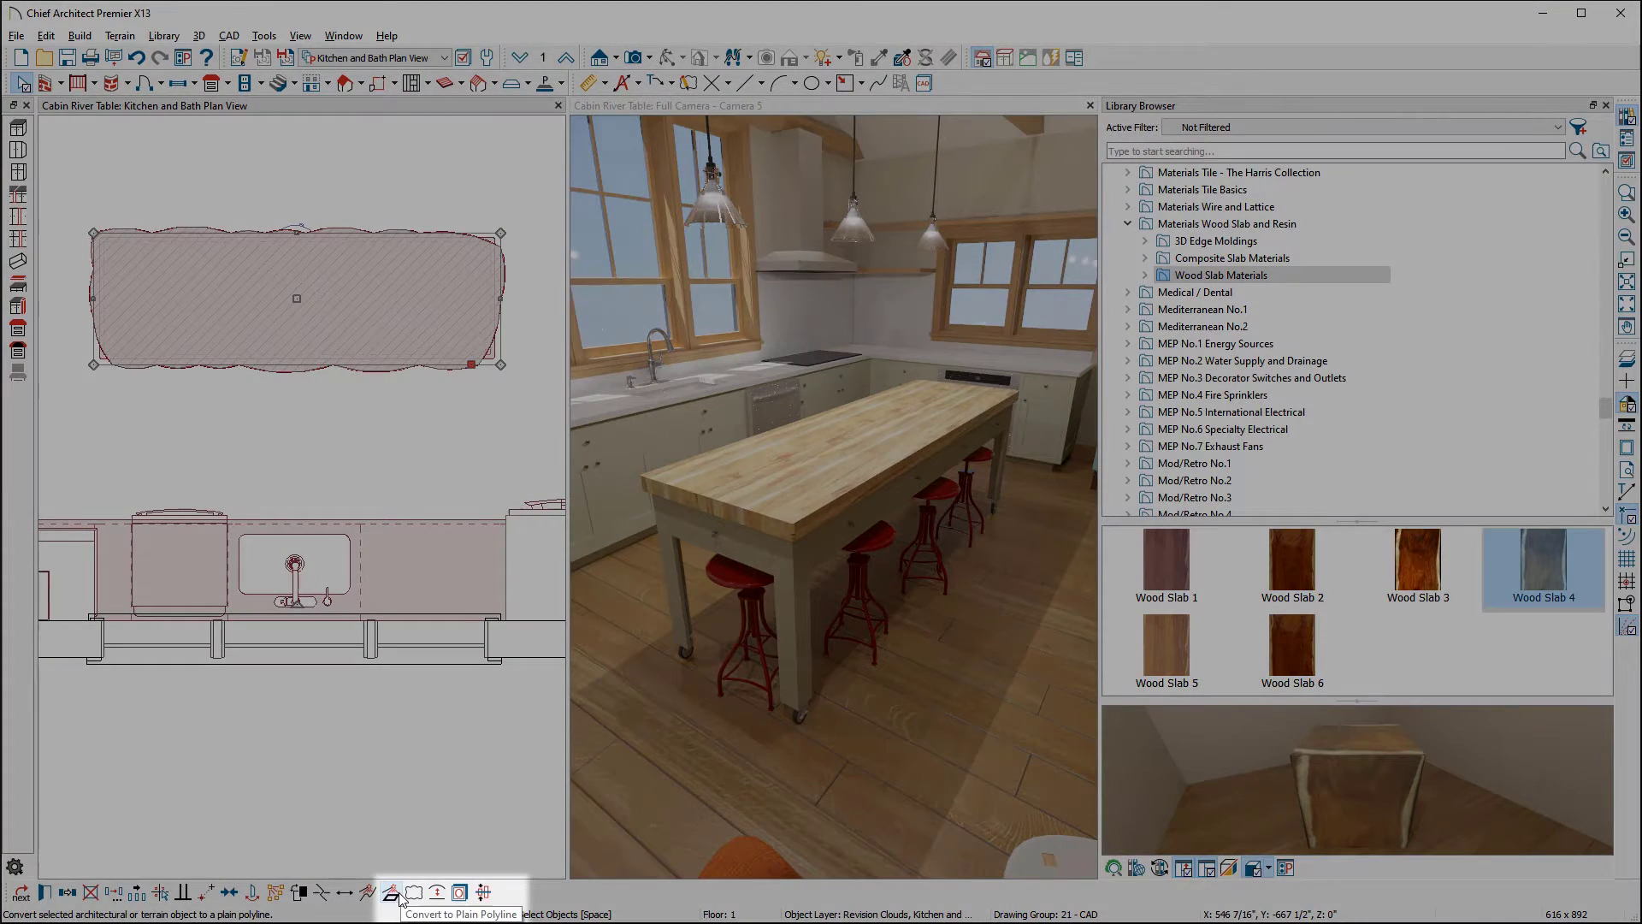
# Convert the wavy cloud to a plain polyline, then convert that polyline into a Countertop
pyautogui.click(391, 893)
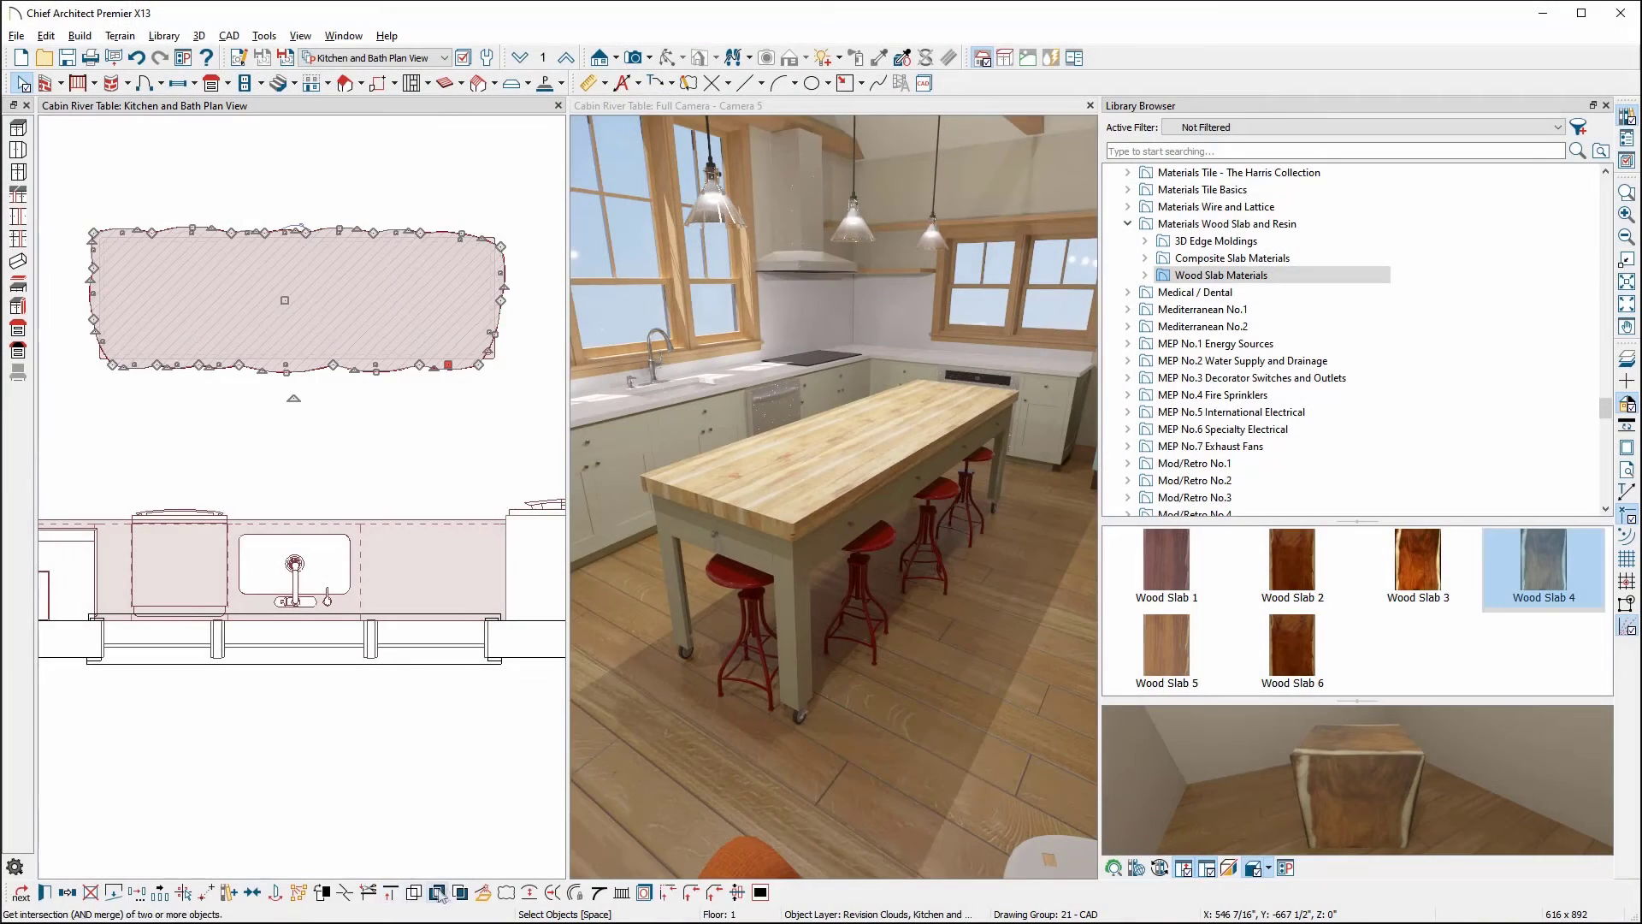
pyautogui.moveTo(485, 892)
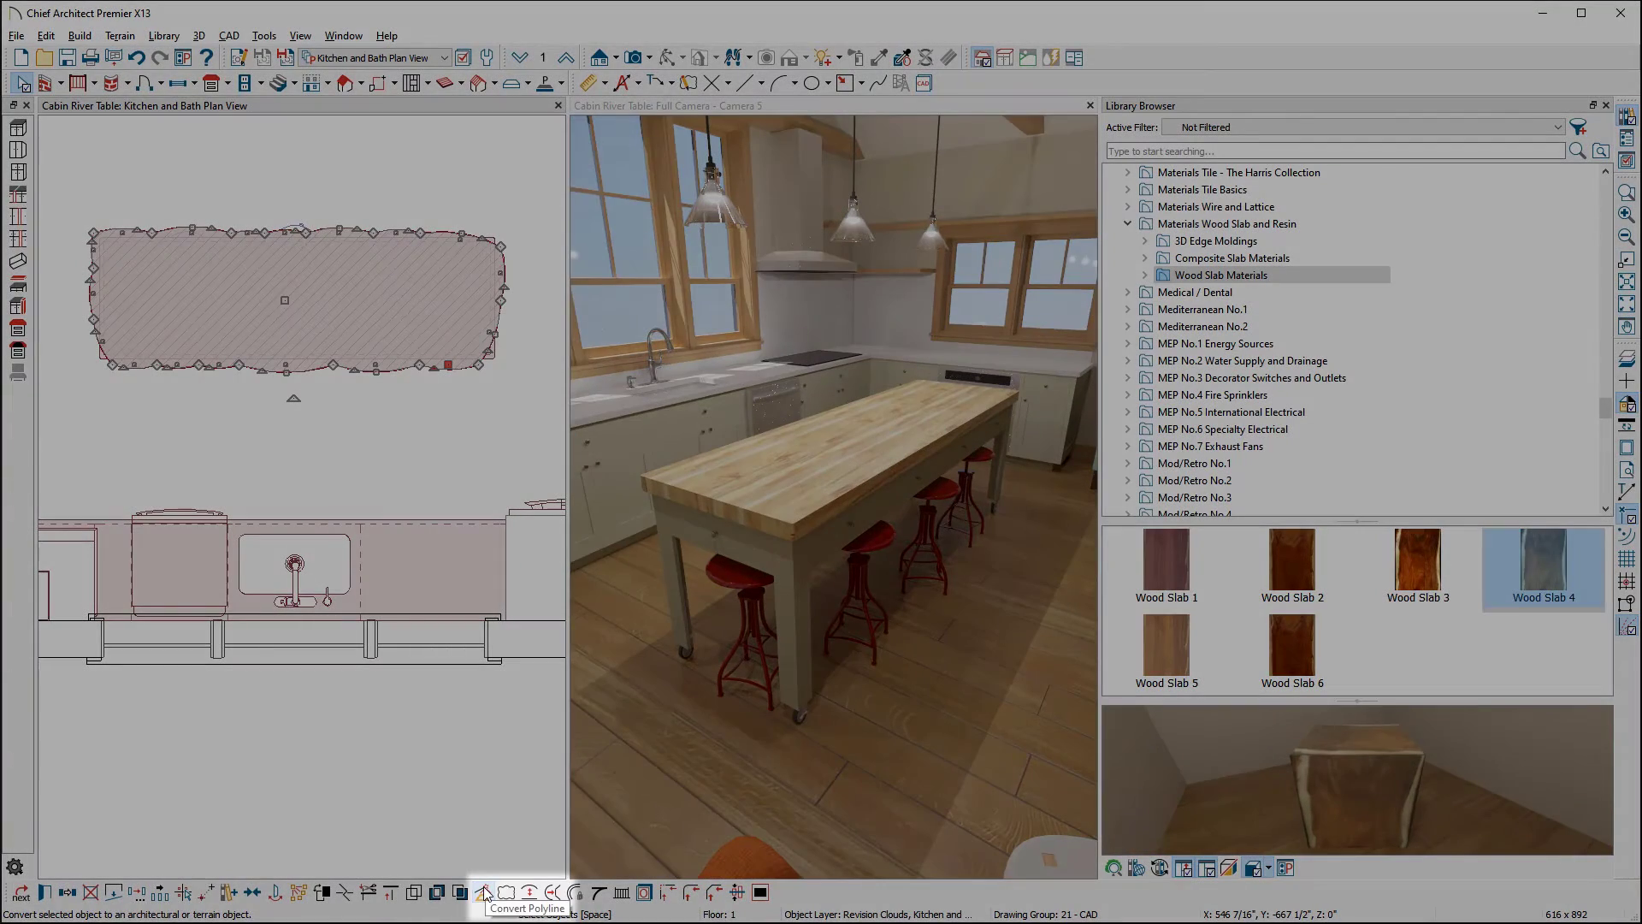
pyautogui.click(484, 893)
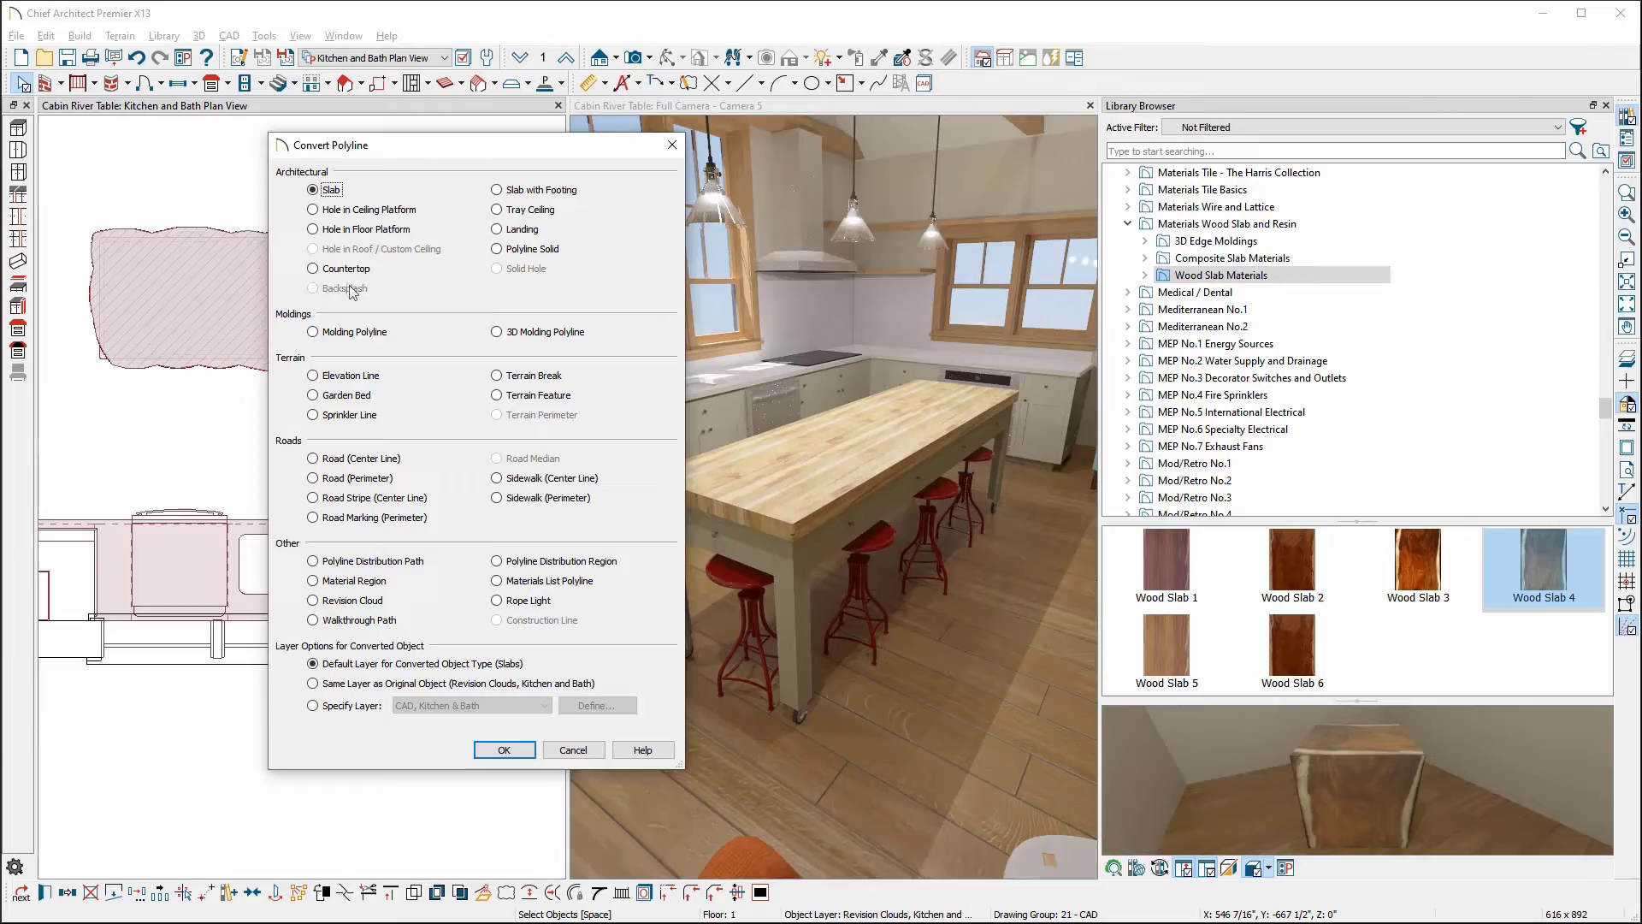
pyautogui.click(312, 269)
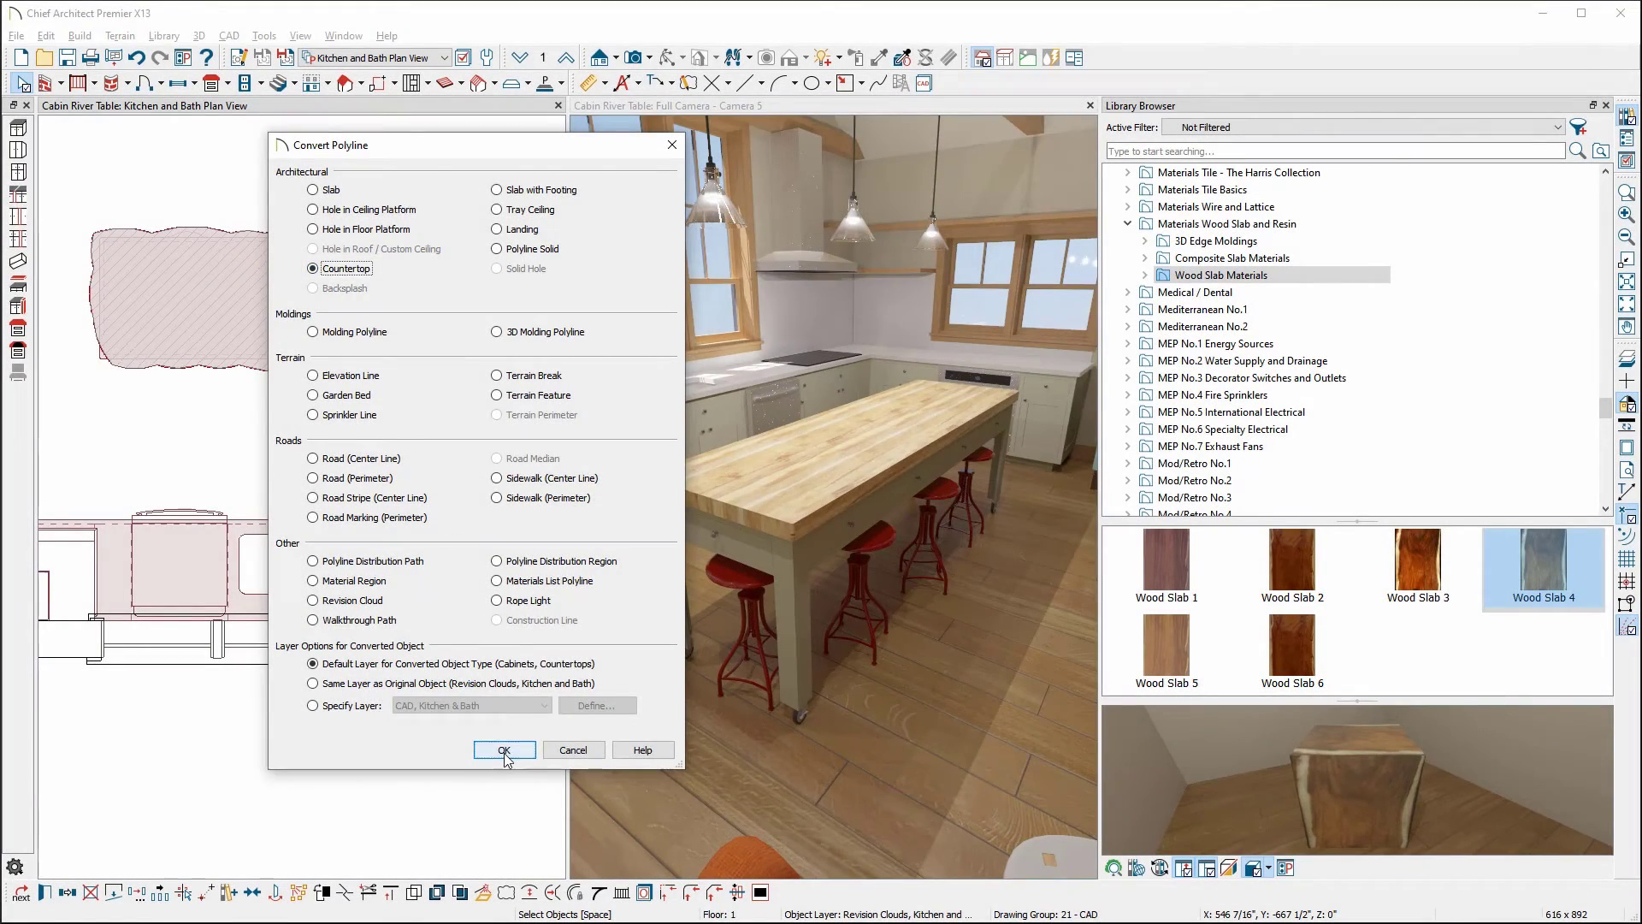
pyautogui.click(503, 751)
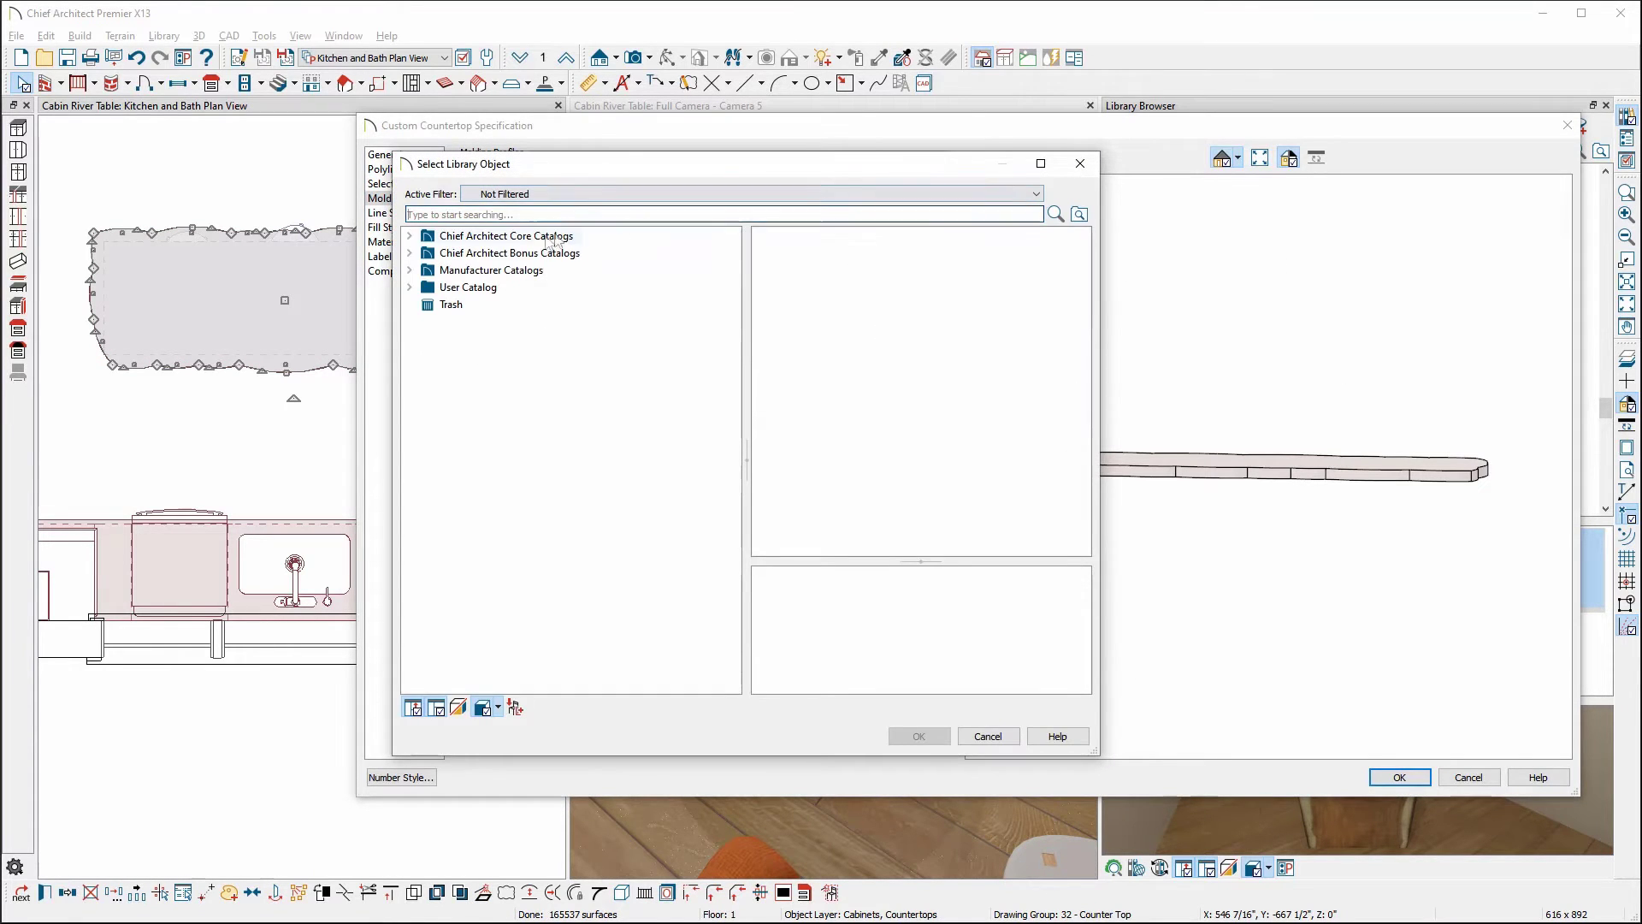
# Add the Slanted Edge molding from Bonus Catalogs > Materials Wood Slab and Resin > 3D Edge Moldings, height 2.5
pyautogui.click(409, 252)
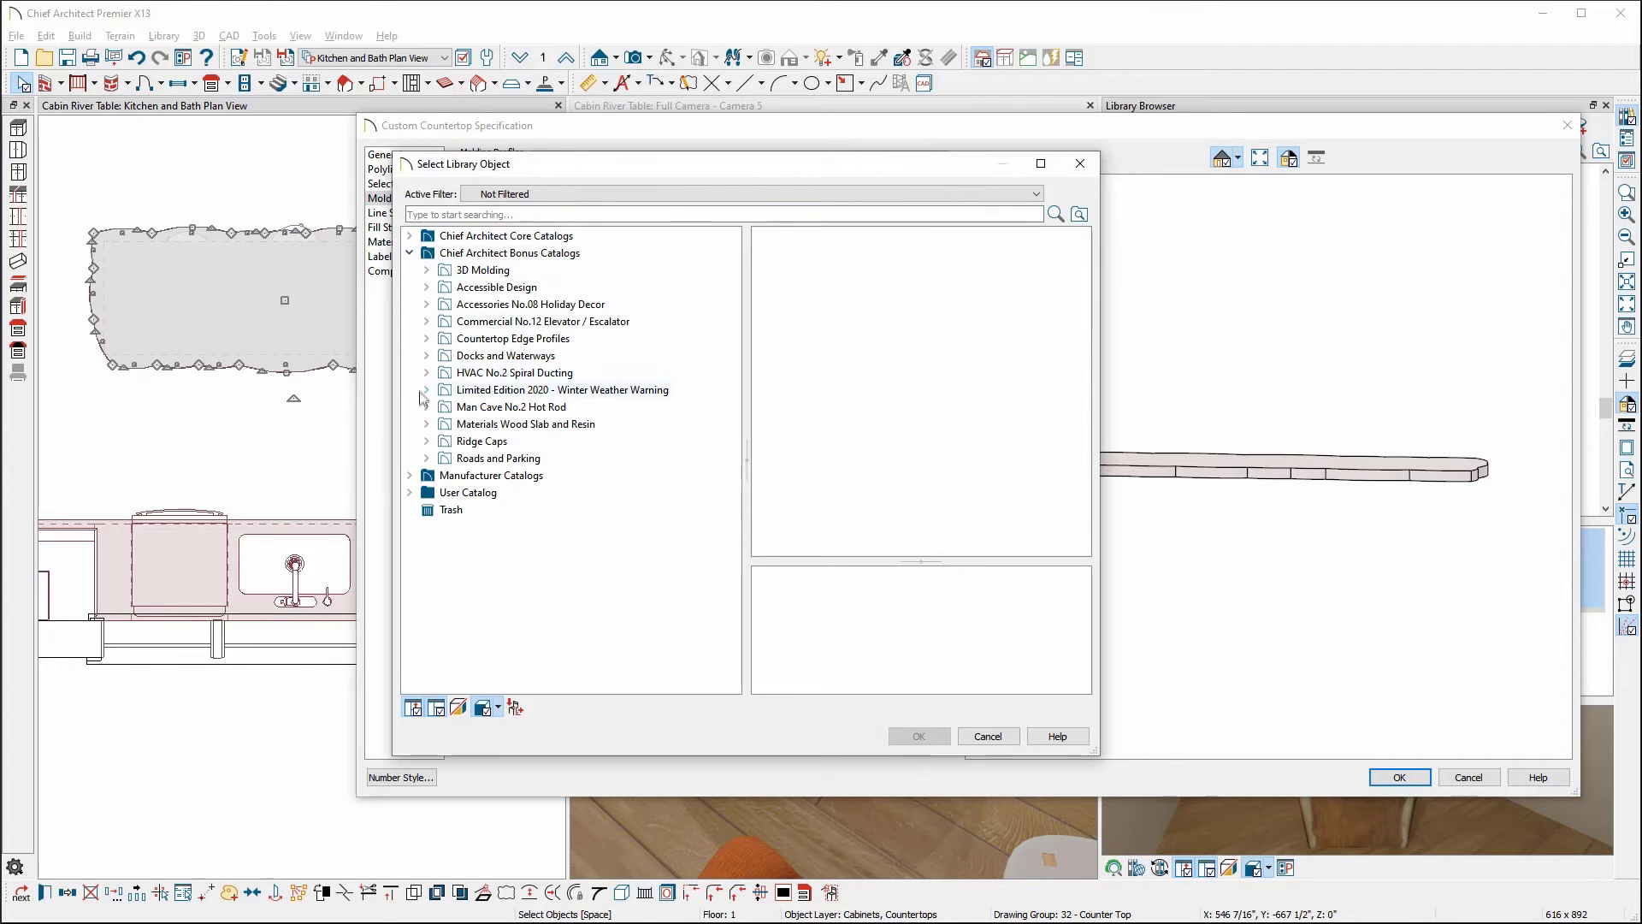
pyautogui.click(426, 423)
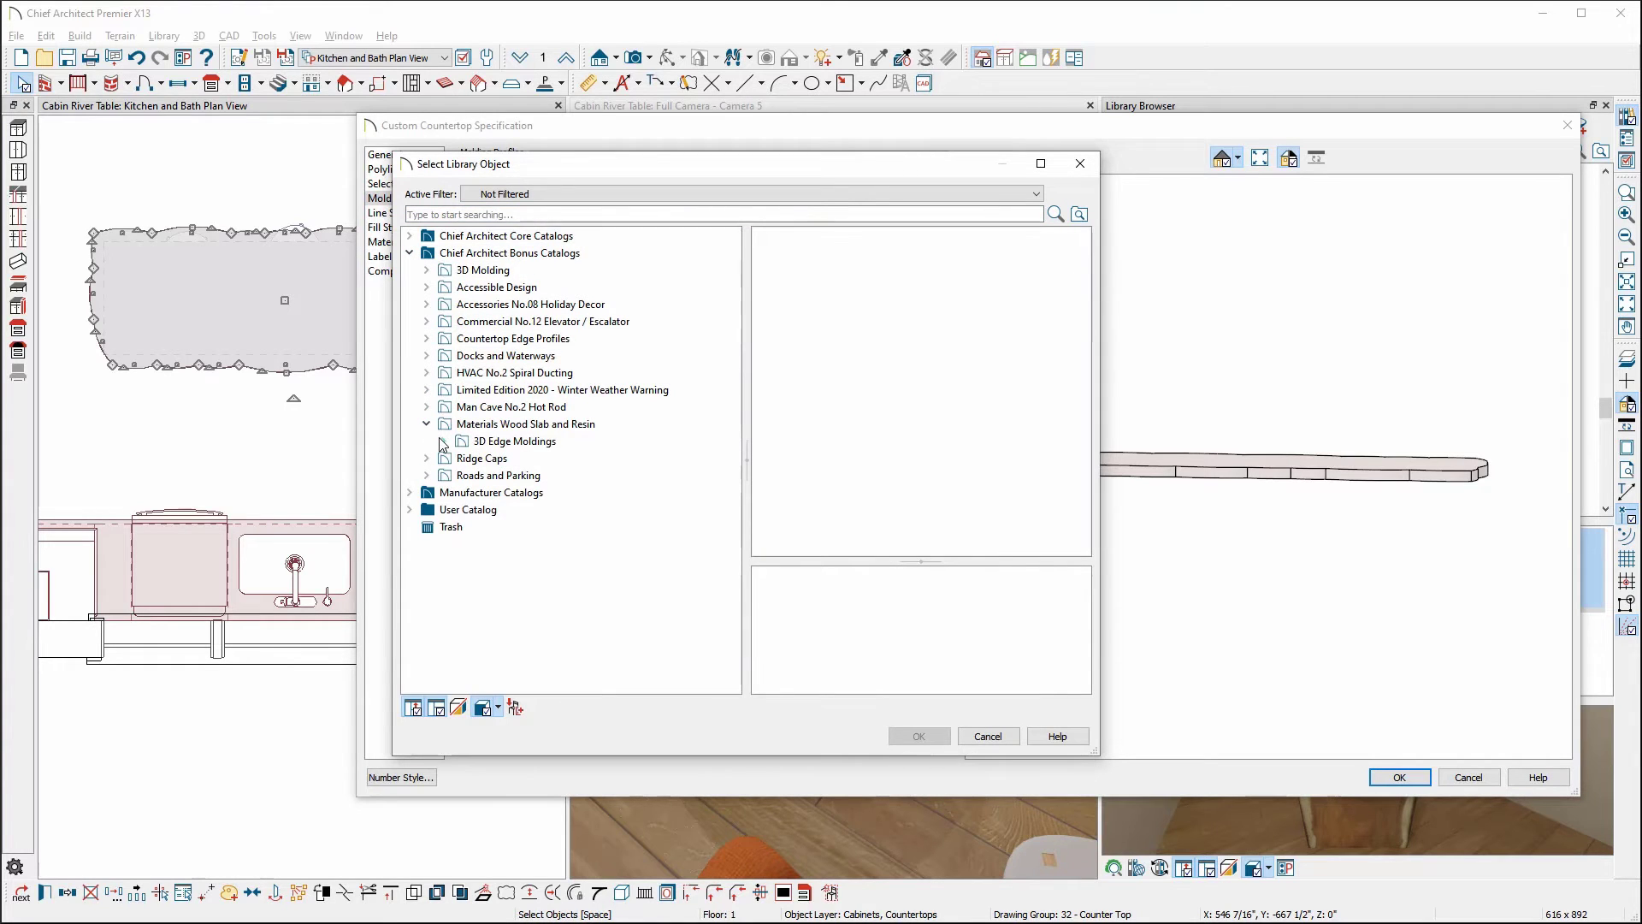
pyautogui.click(426, 441)
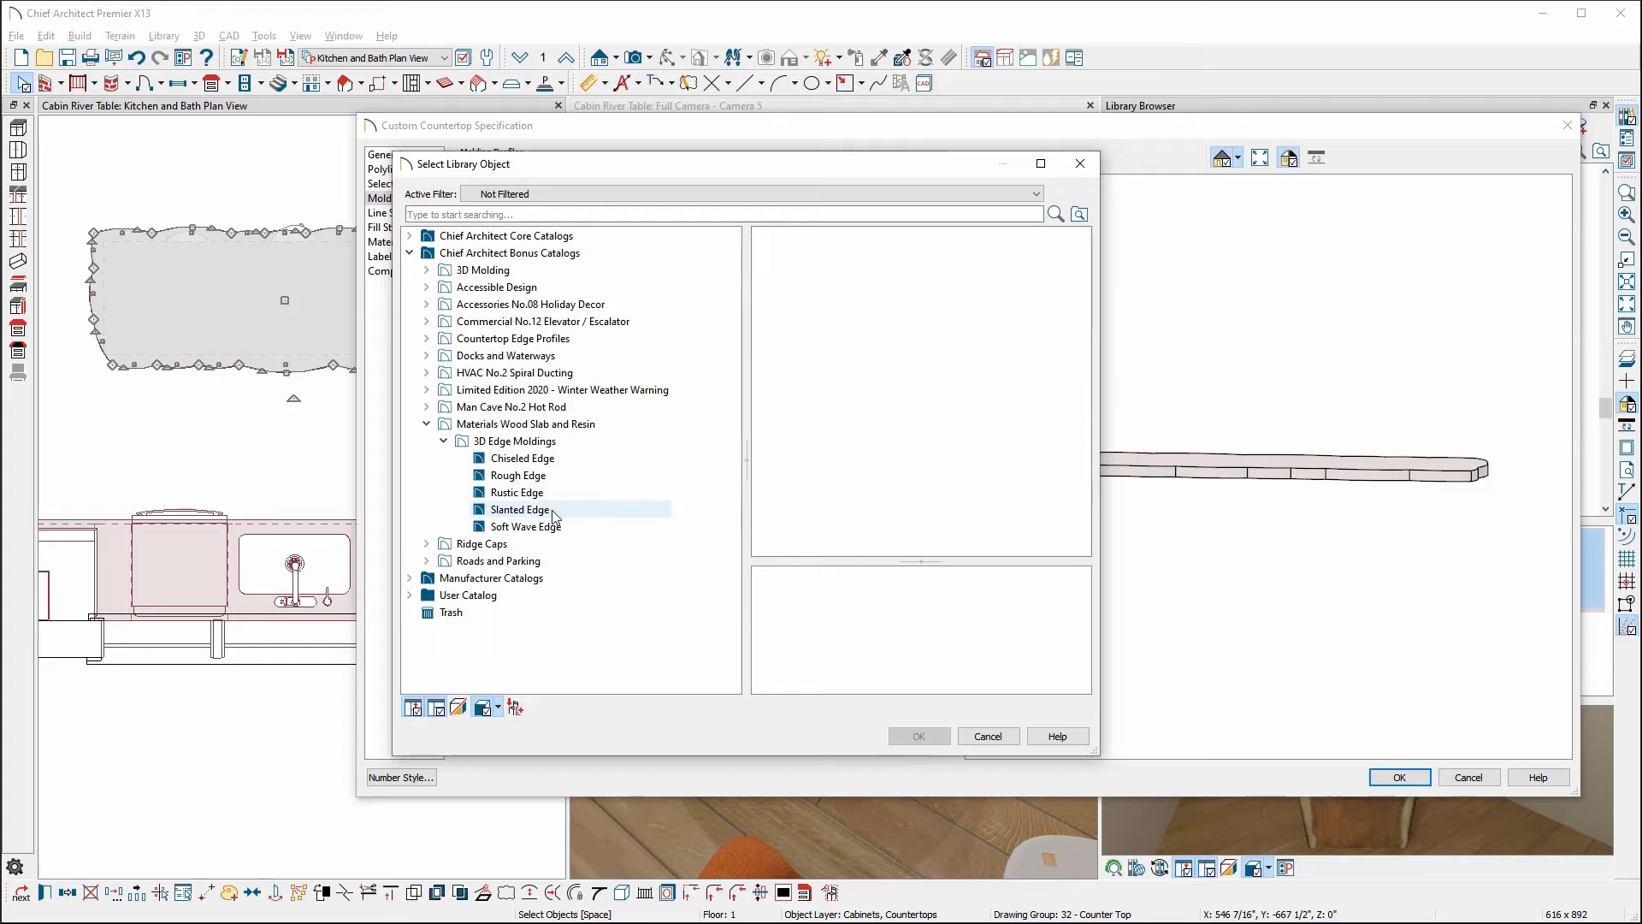
pyautogui.click(521, 509)
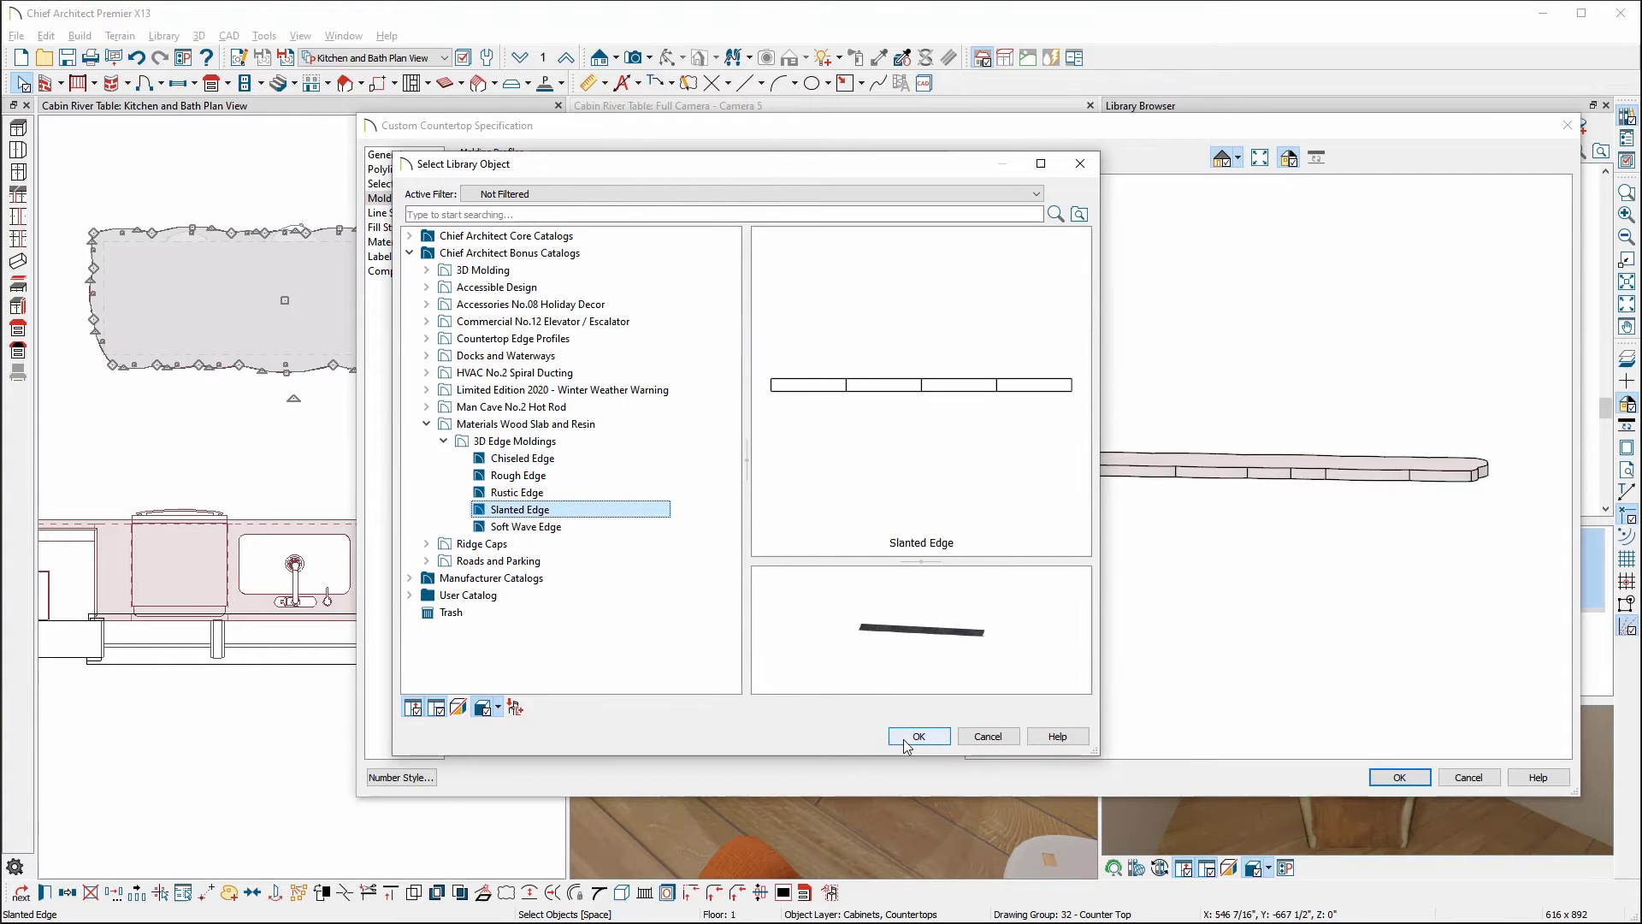
pyautogui.click(919, 735)
pyautogui.write('2.5')
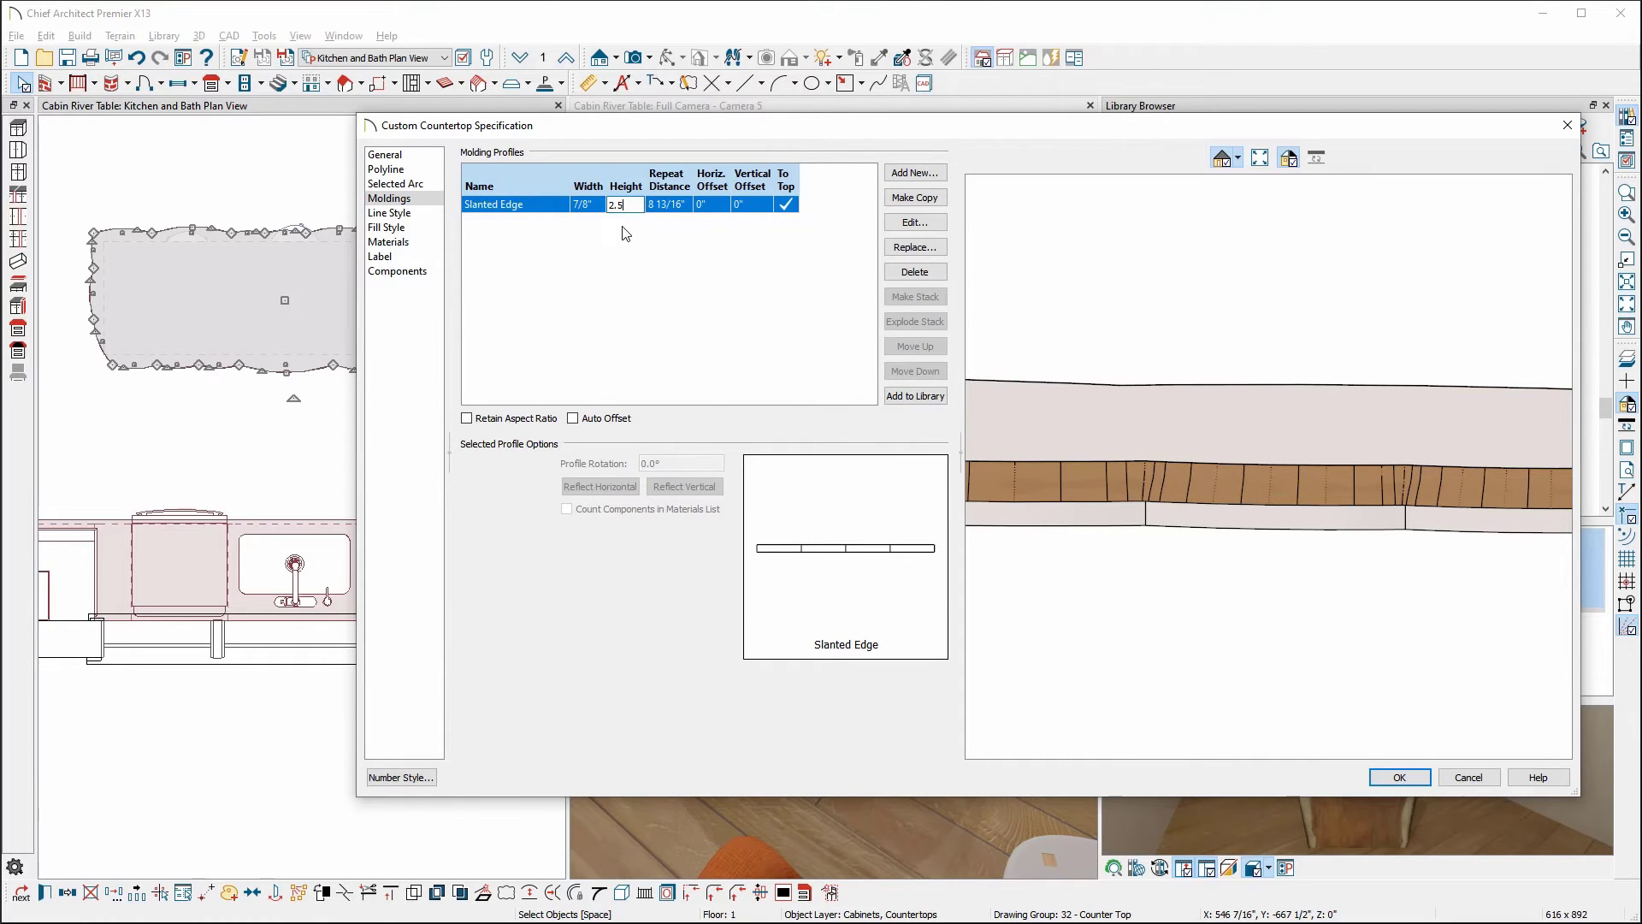
pyautogui.click(386, 154)
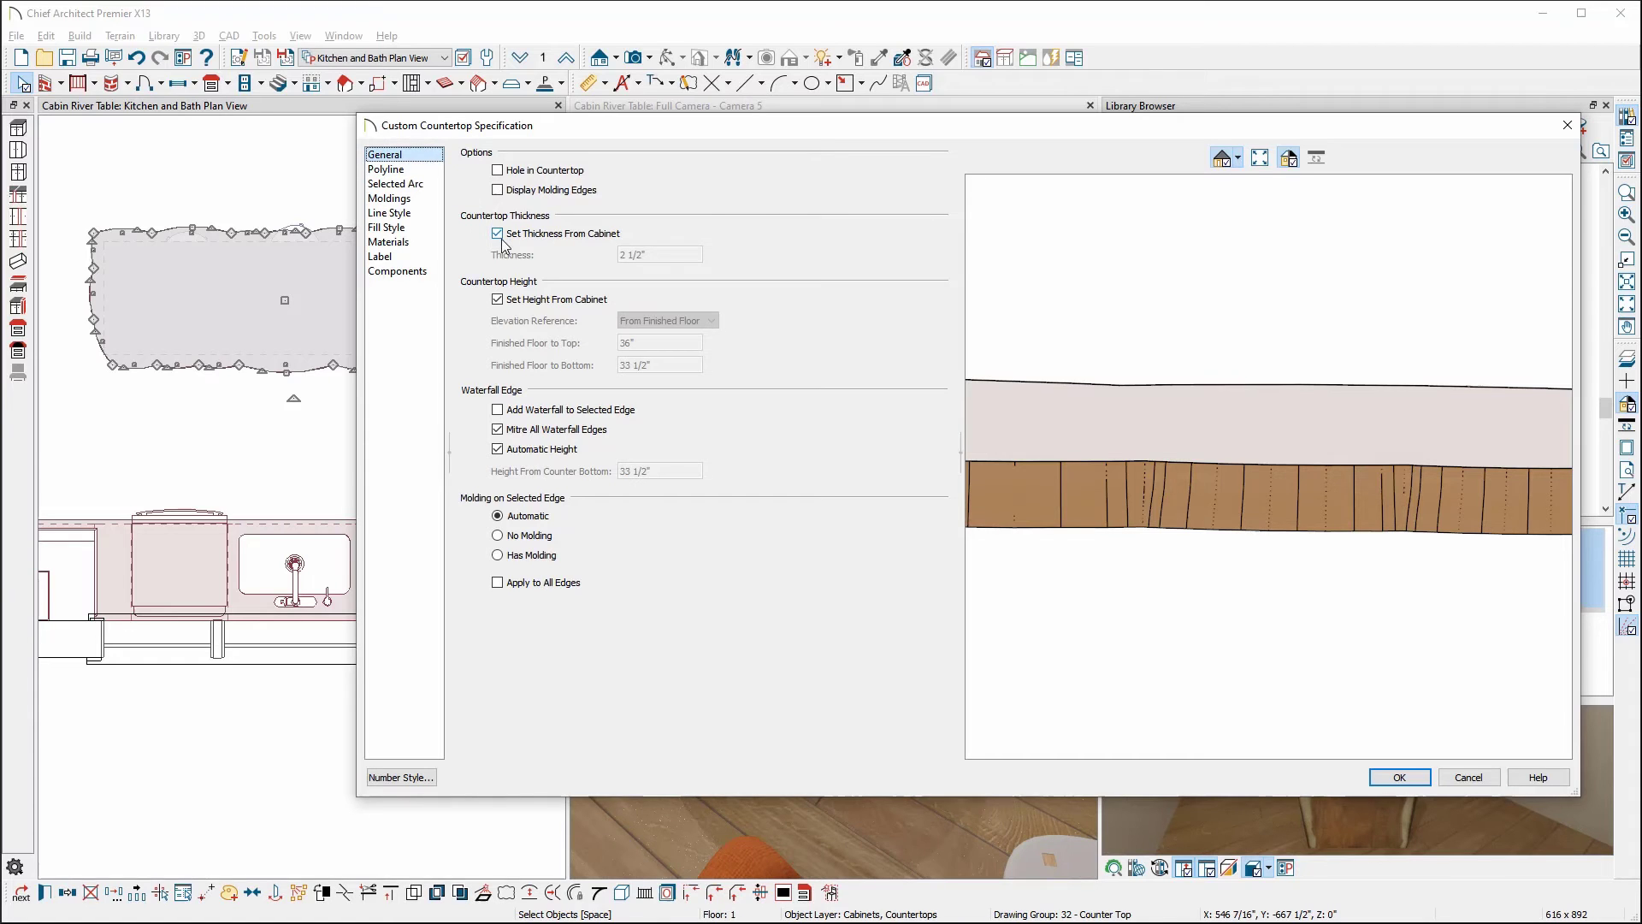
pyautogui.moveTo(633, 273)
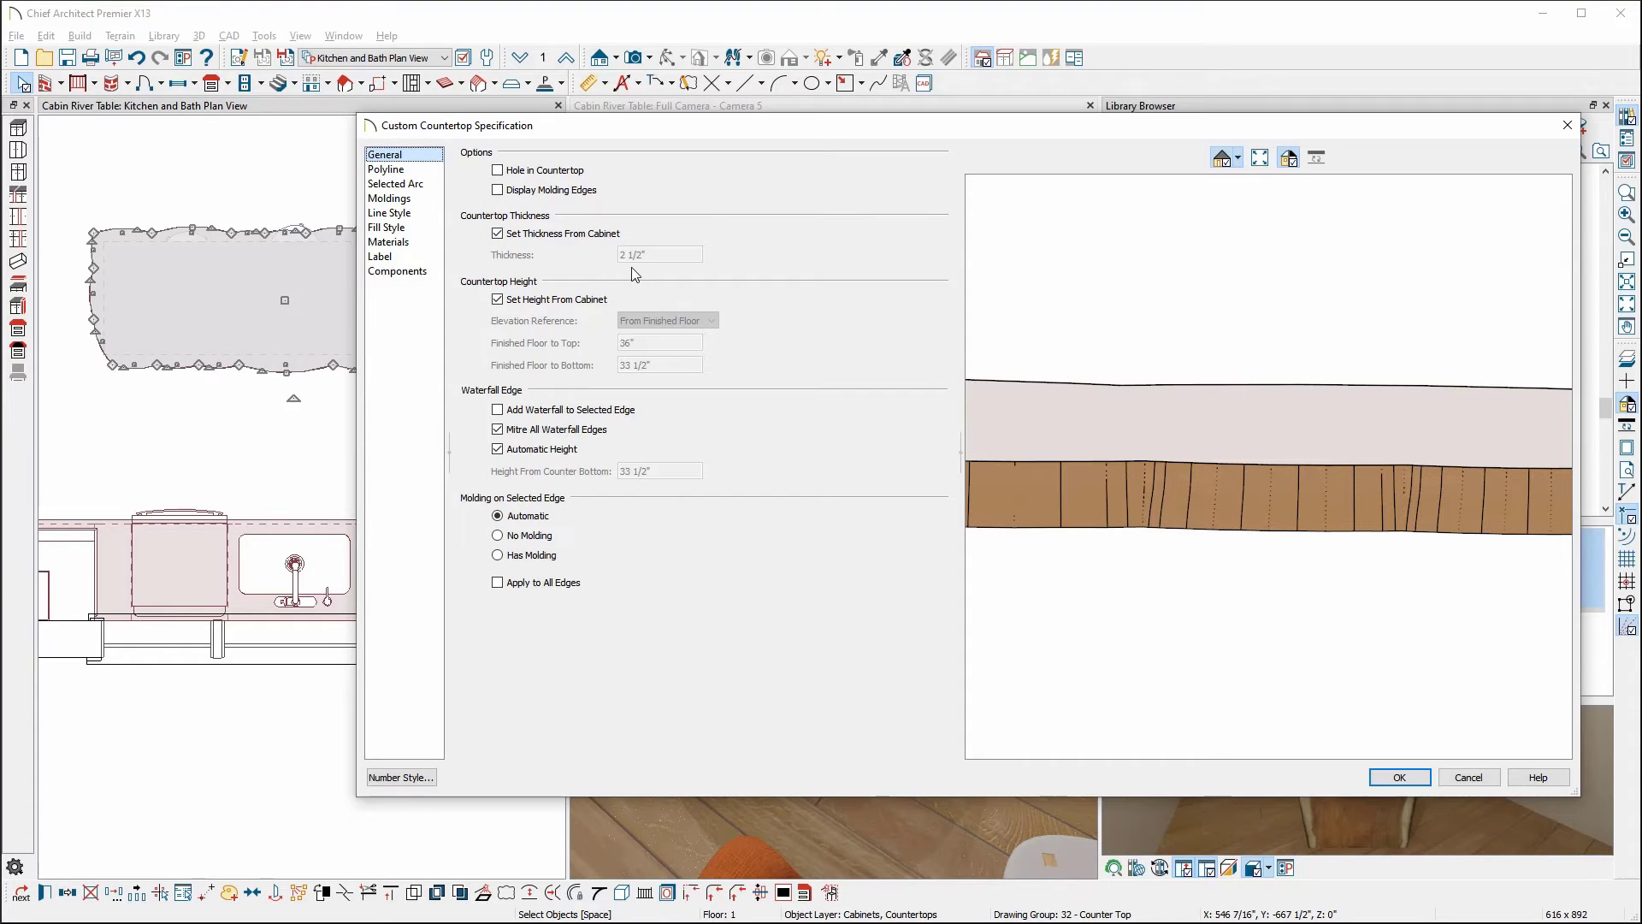
pyautogui.moveTo(1197, 649)
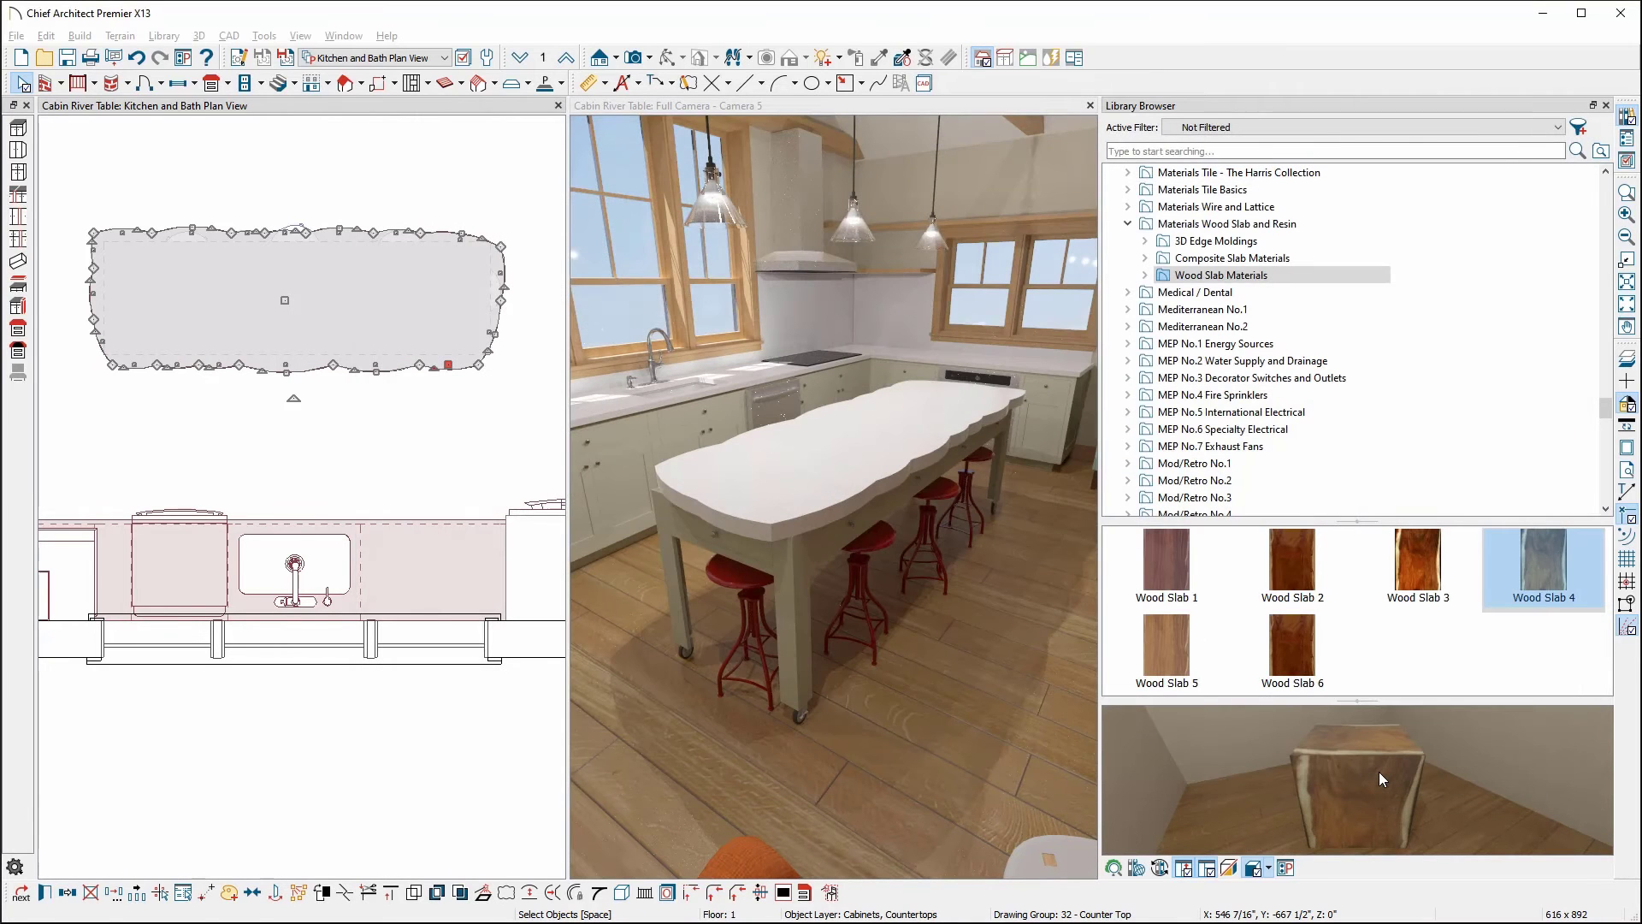
# Paint the Wood Slab 1 library material onto the island countertop in the camera view
pyautogui.click(1165, 569)
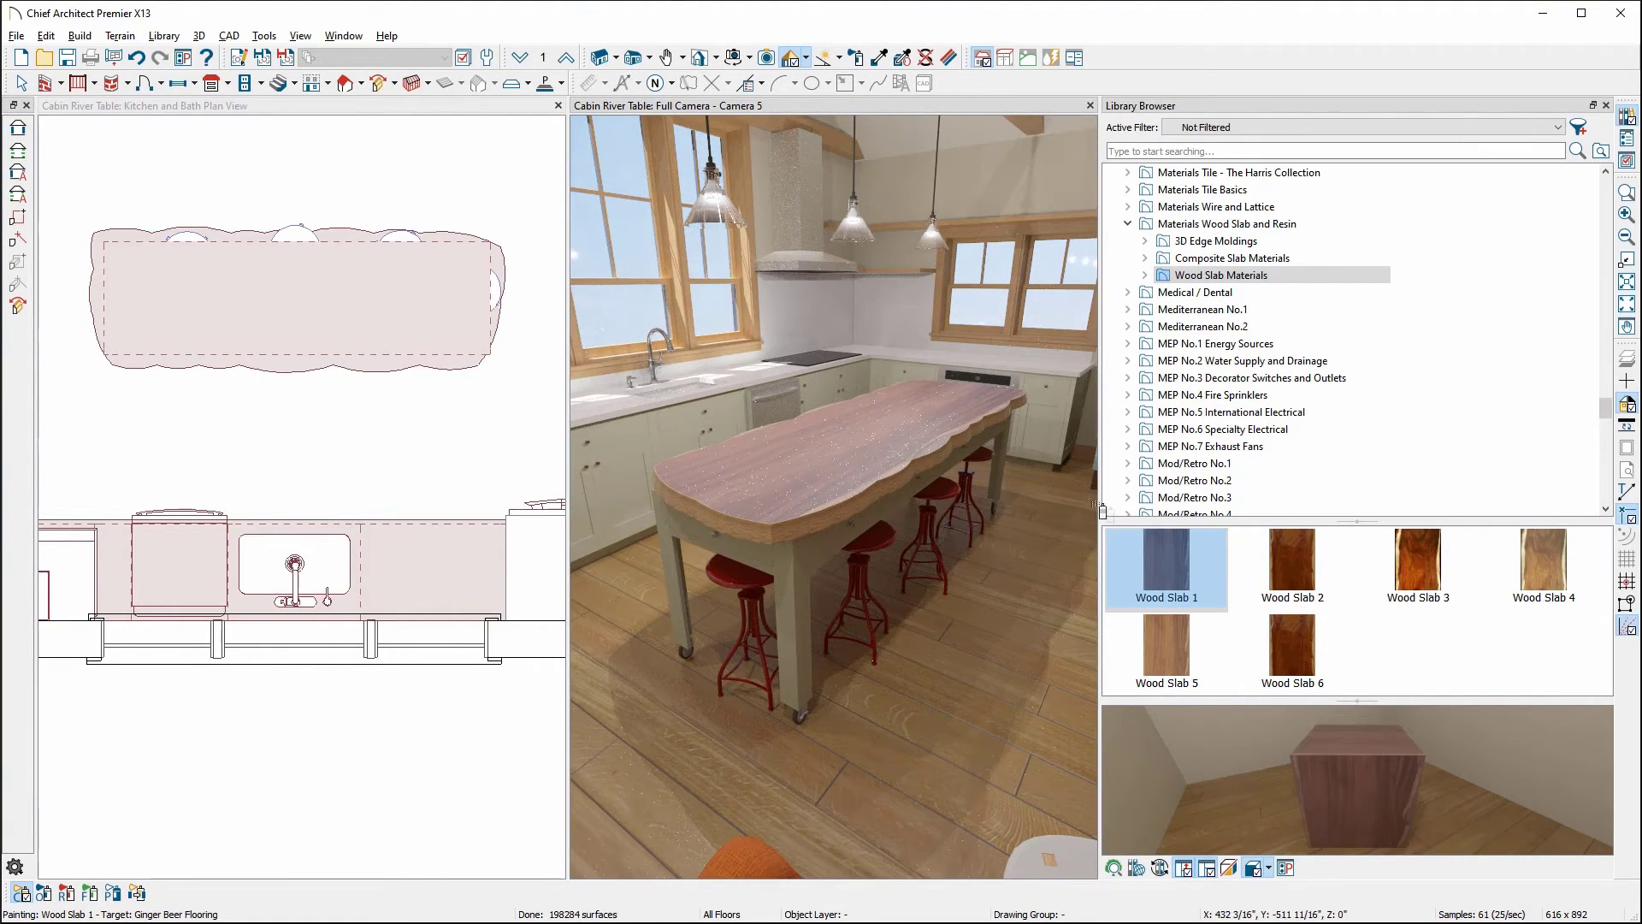
pyautogui.click(1542, 569)
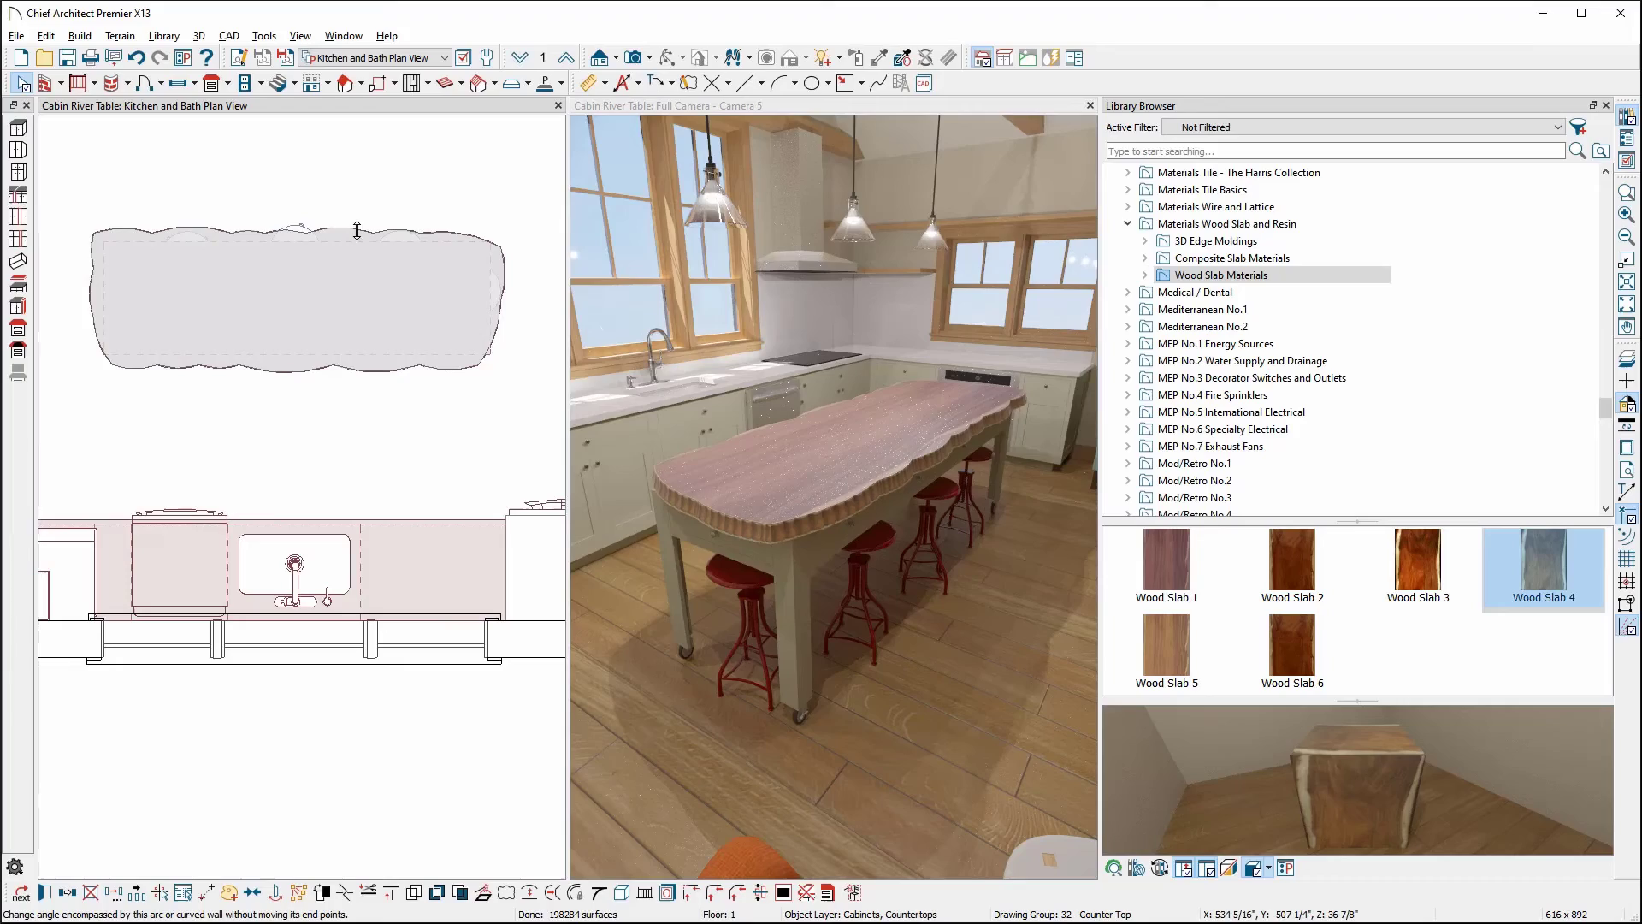
# Bend a curved countertop edge in plan into a more irregular live edge, then deselect
pyautogui.click(298, 299)
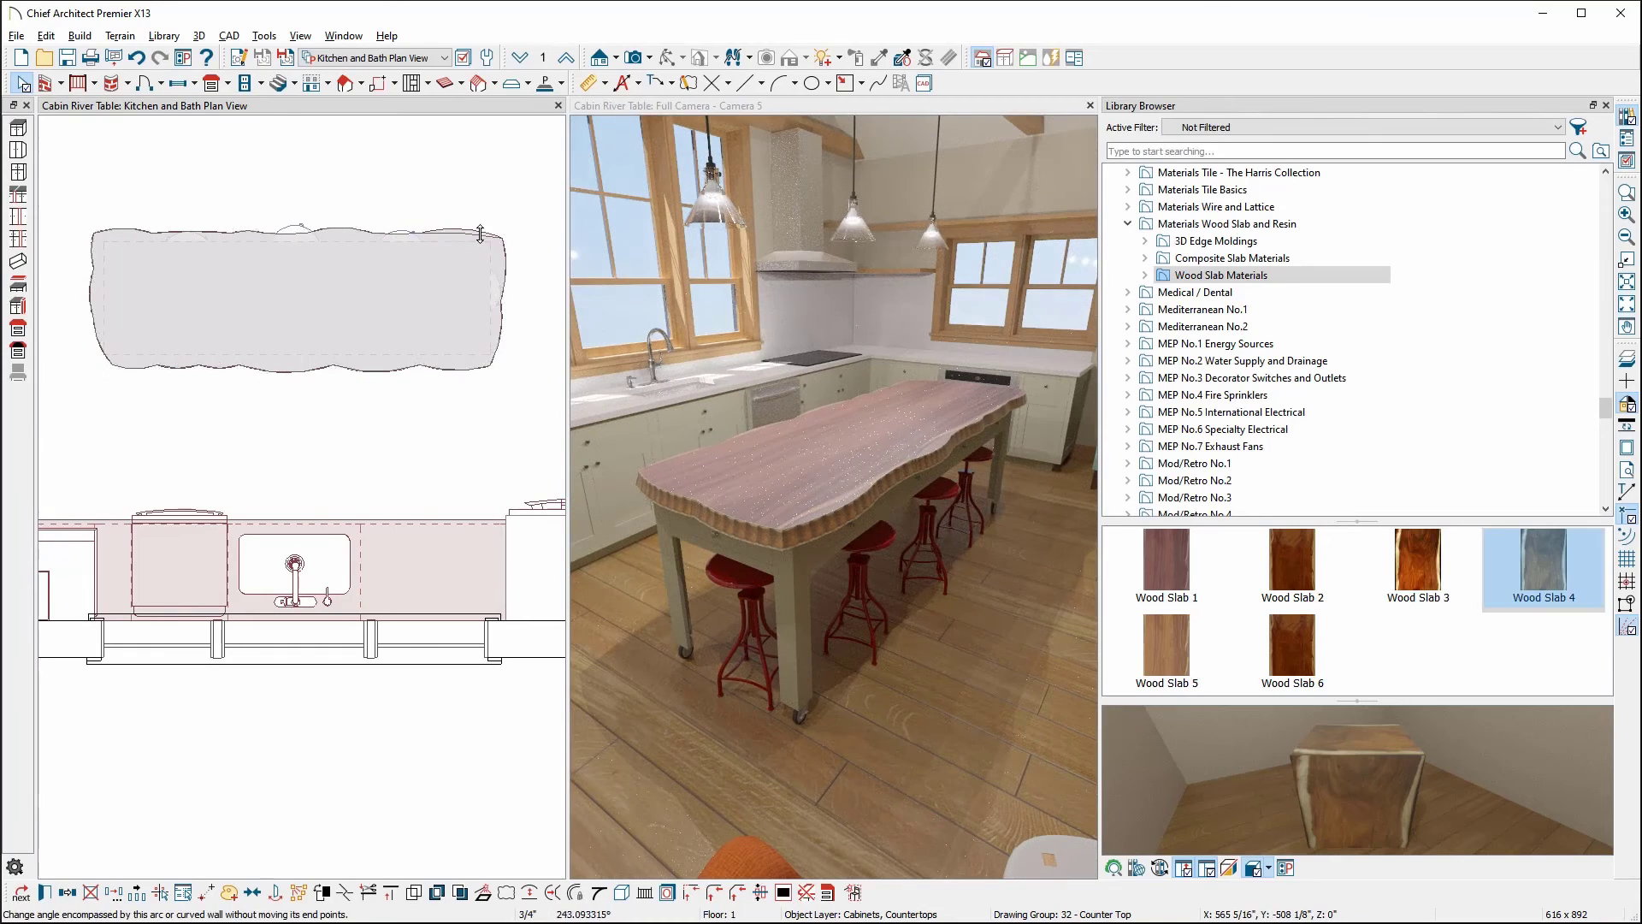
pyautogui.click(294, 294)
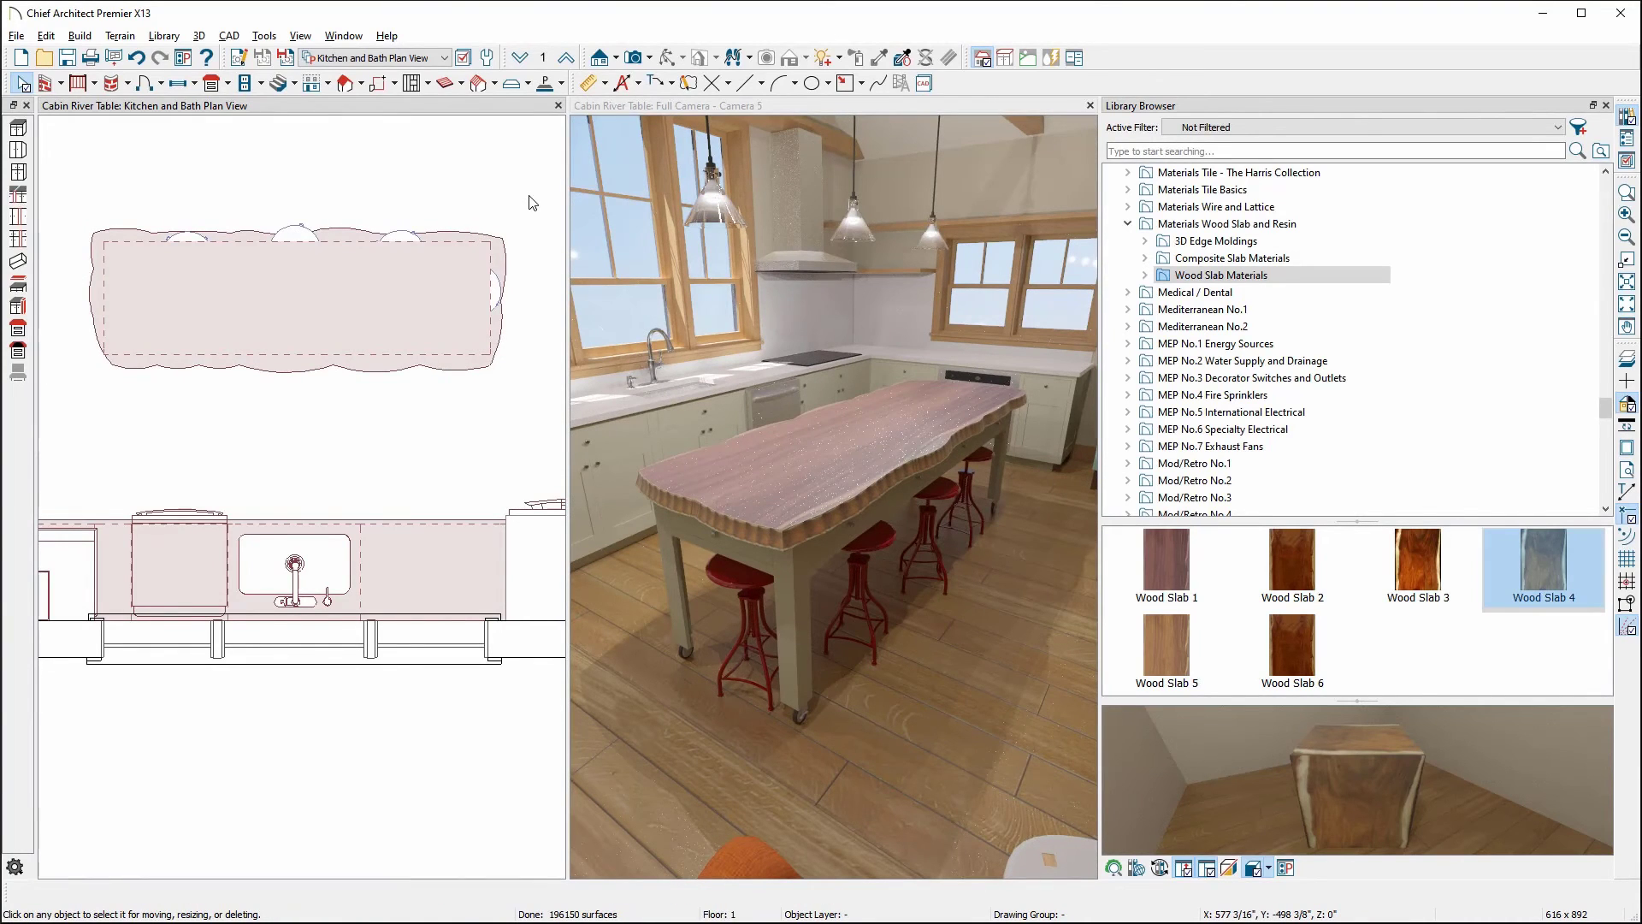